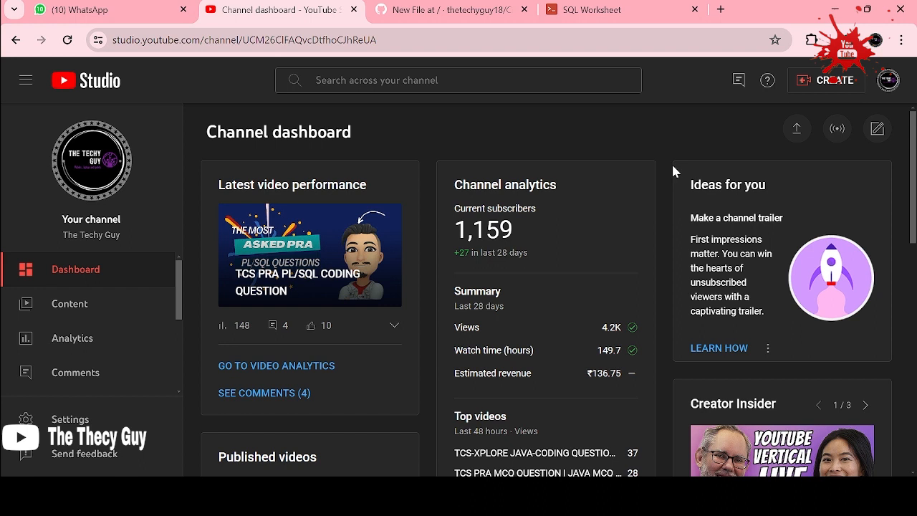
- Switch from the YouTube Studio dashboard to the Oracle Live SQL worksheet tab
left_click(619, 8)
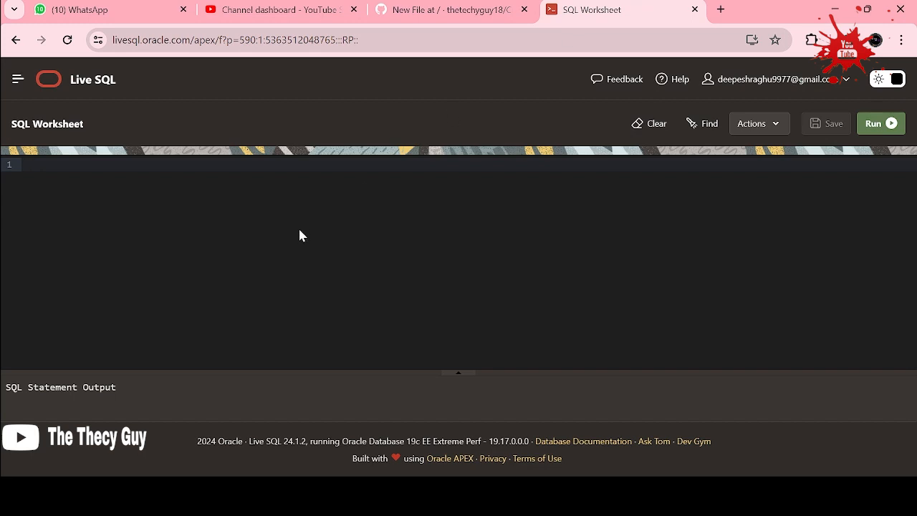
mouse_move(221, 133)
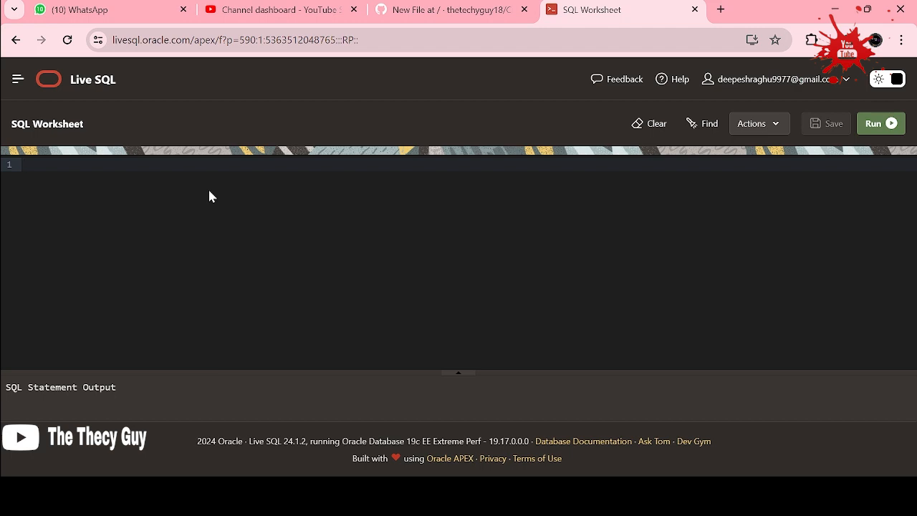
mouse_move(709, 365)
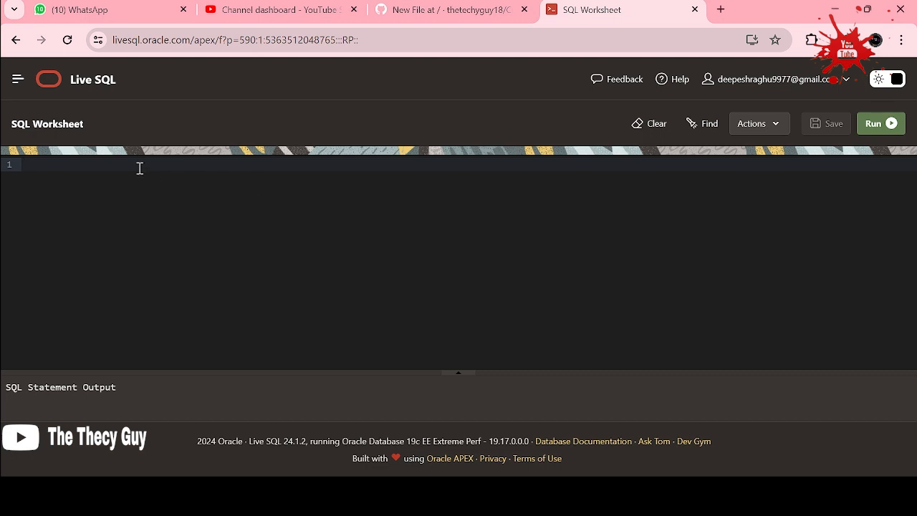
- Create the Player table with ID, FirstName, LastName, Runs and State columns, then clear the worksheet
type("CREATE TABLE Player (")
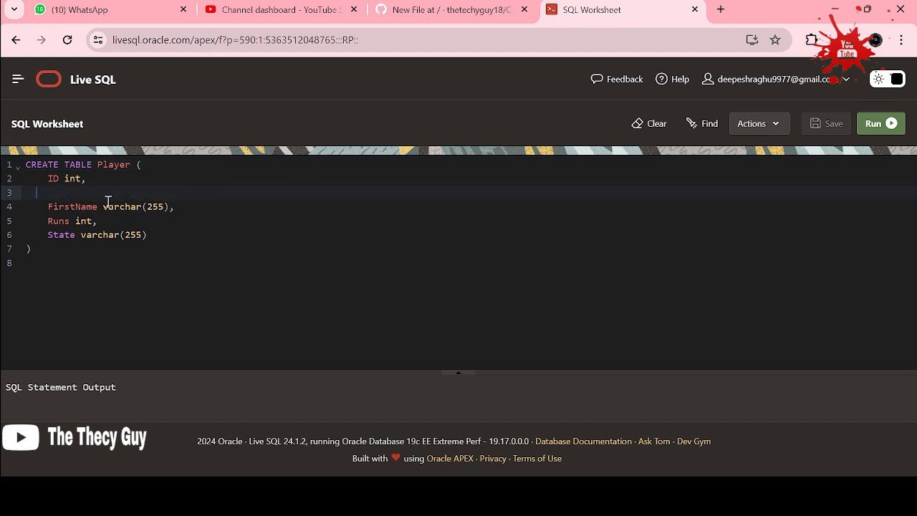
type("LastName varchar(255),")
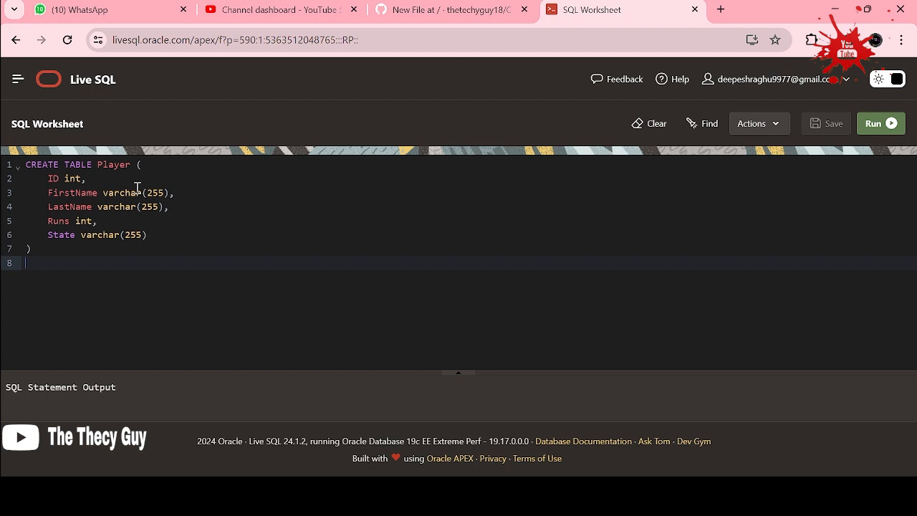
mouse_move(166, 209)
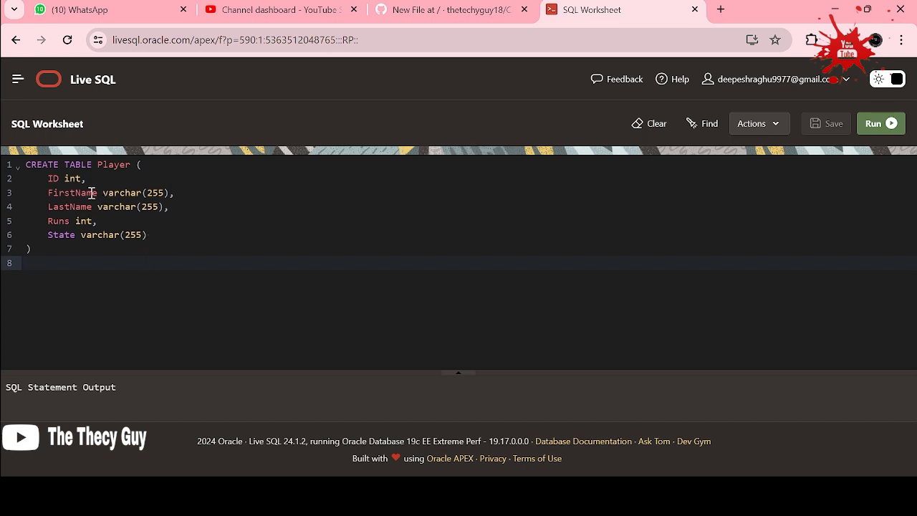
mouse_move(77, 177)
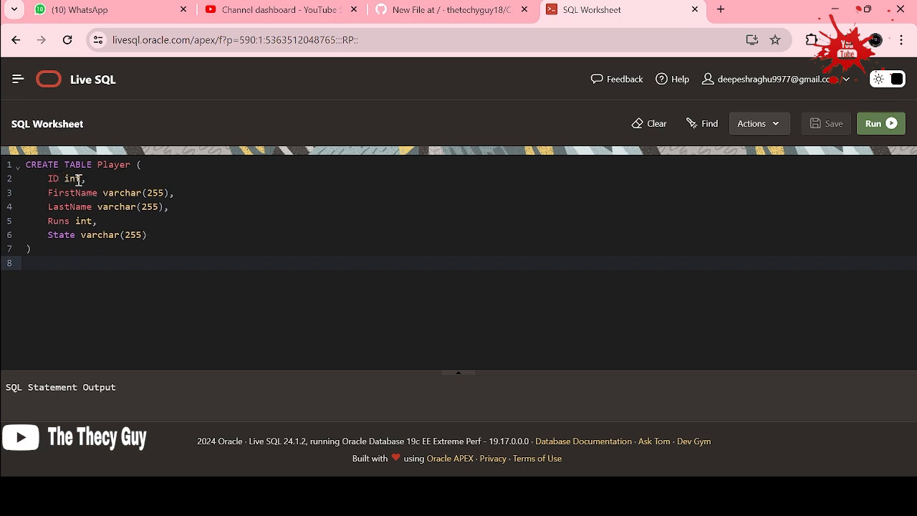
mouse_move(872, 117)
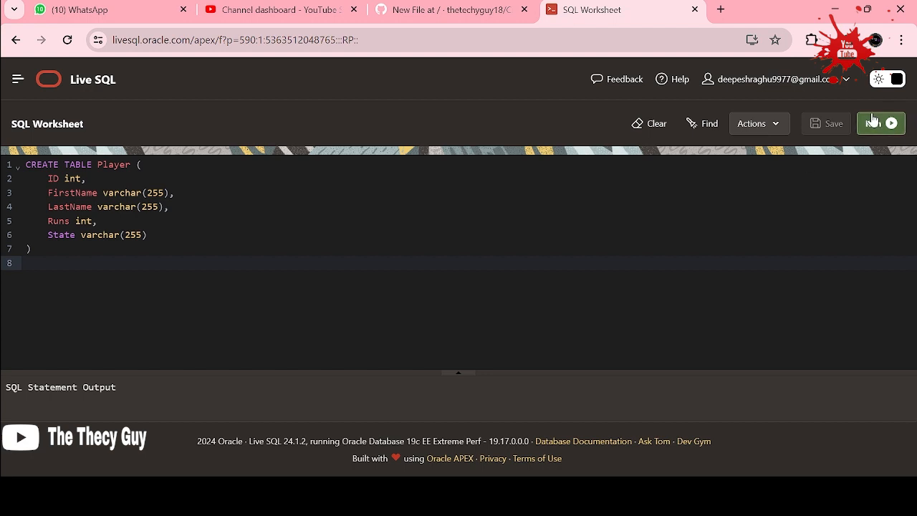
left_click(880, 123)
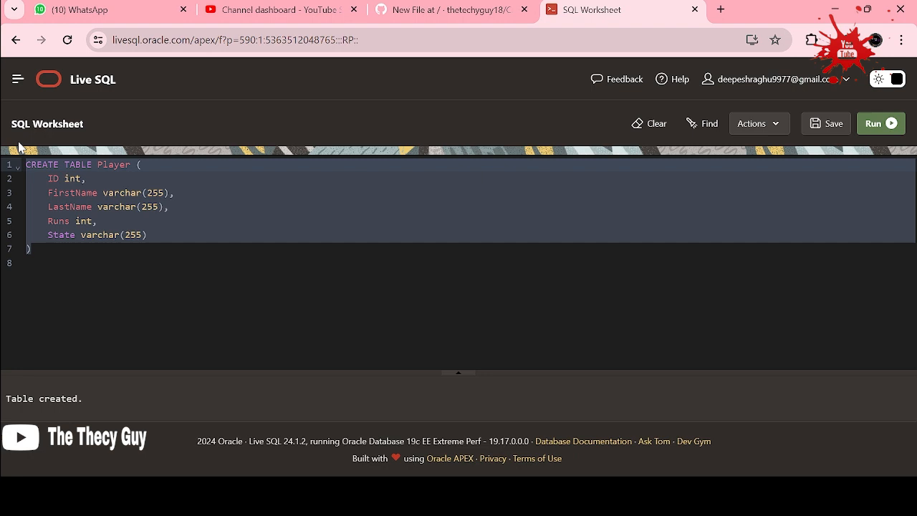
left_click(648, 123)
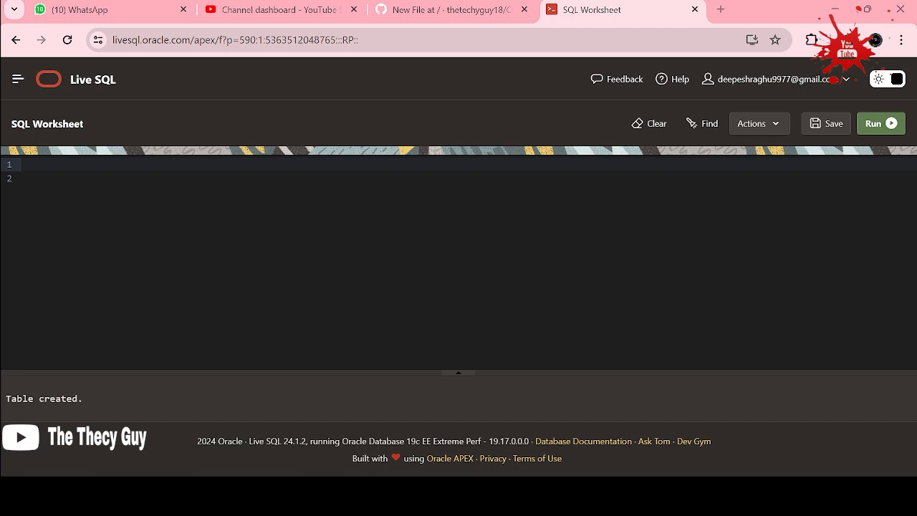
- Insert player 45, Rohit Sharma, 10709 runs, Mumbai into Player, correcting the table name from players
left_click(100, 178)
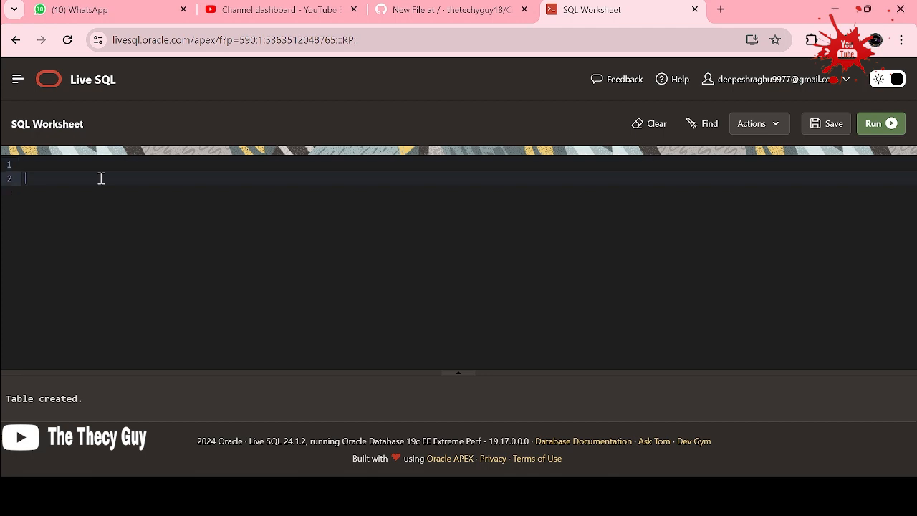
type("insert into players(id,lastname,firstname,runs,state) values (45,'Sharma','Rohit',10709)")
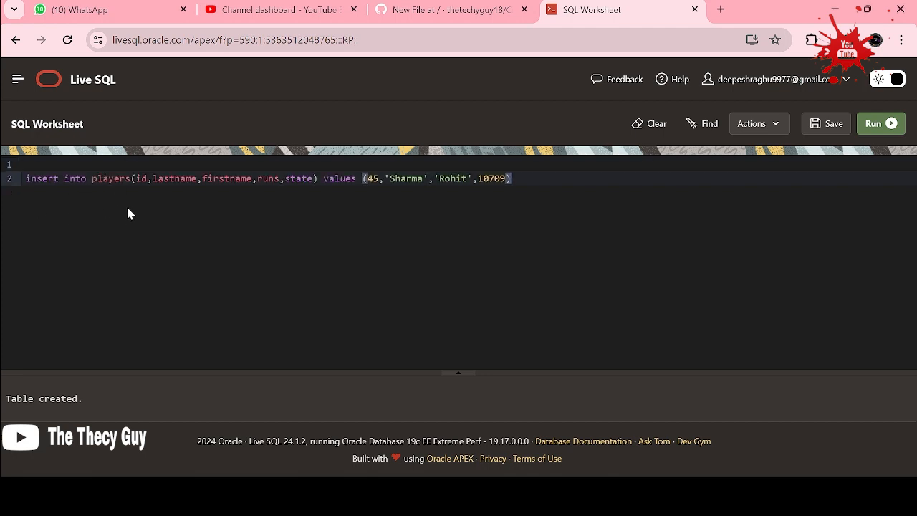
mouse_move(140, 198)
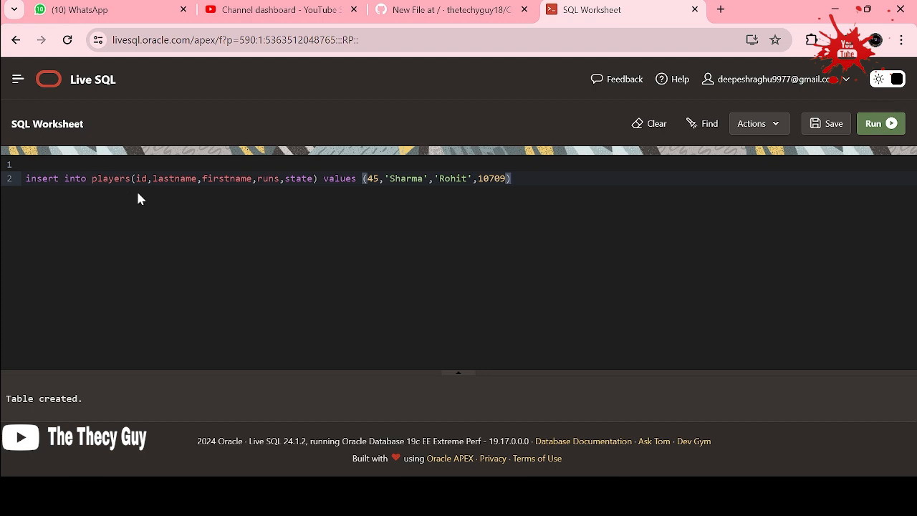
mouse_move(203, 179)
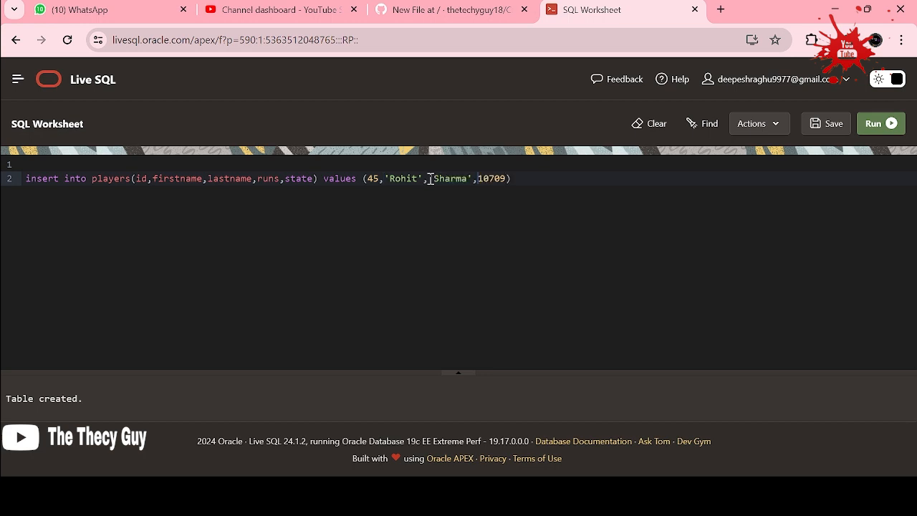
mouse_move(381, 197)
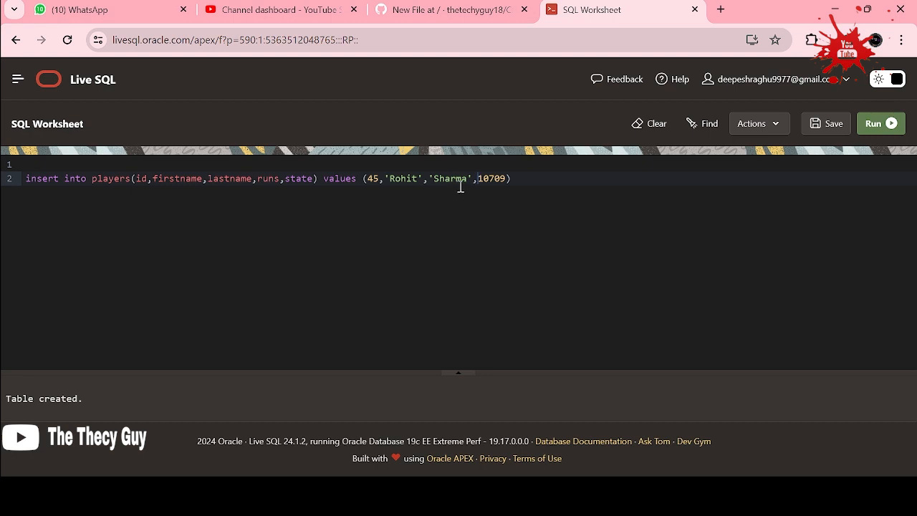
mouse_move(516, 169)
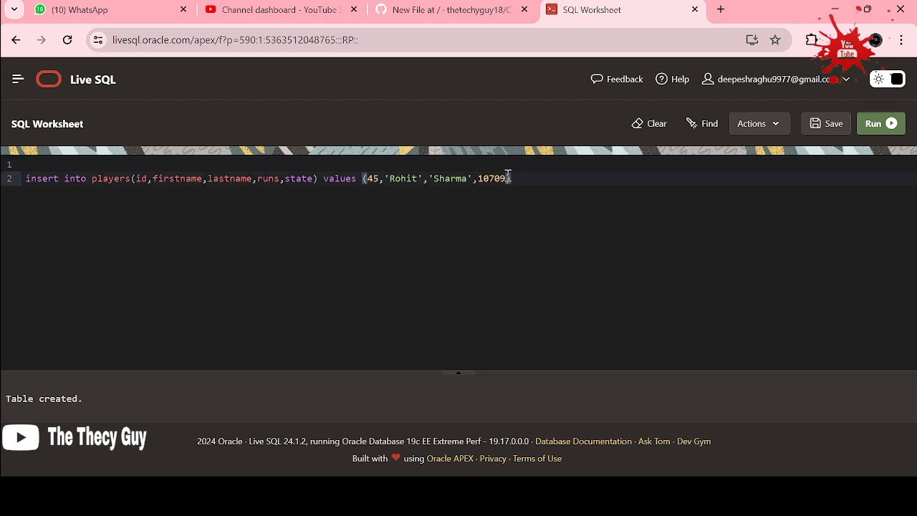
type(")")
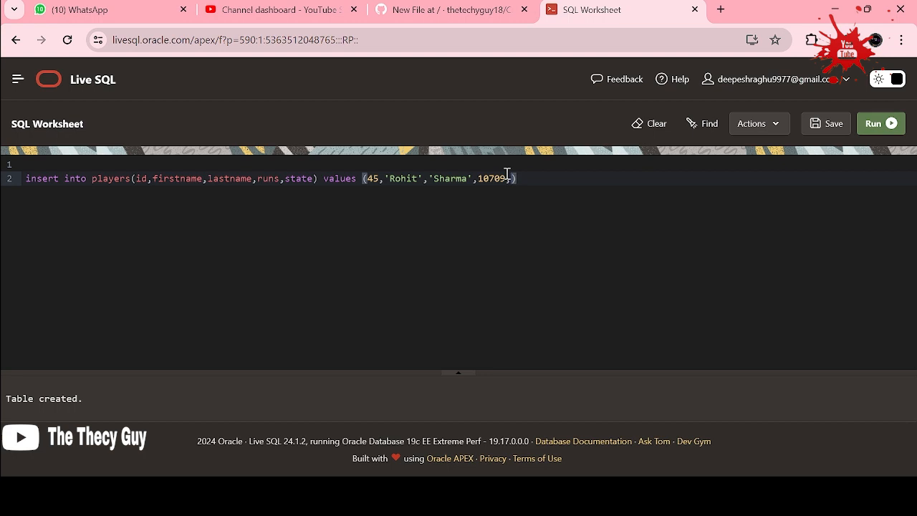
type("'Muma'")
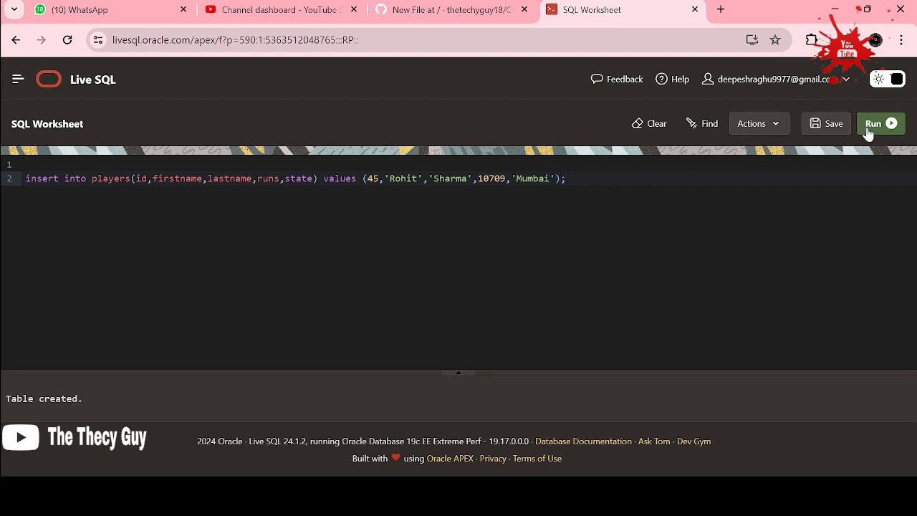
left_click(879, 124)
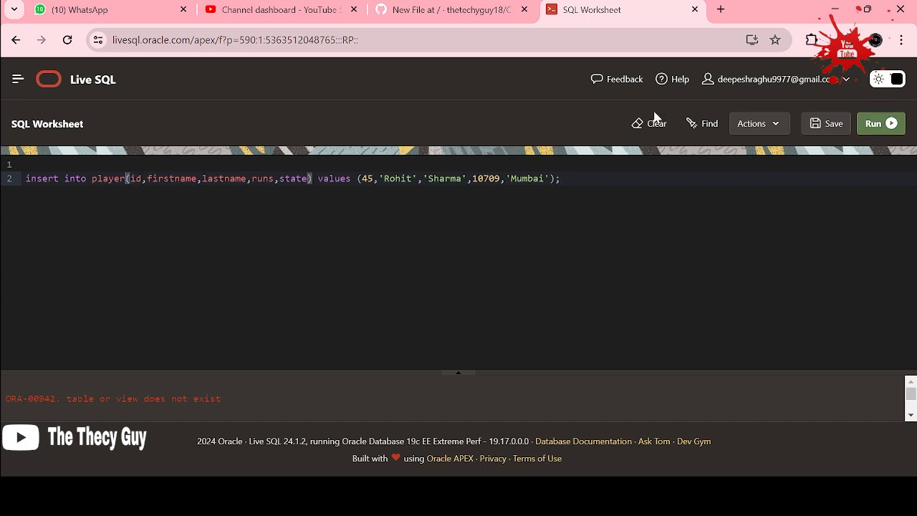
left_click(880, 123)
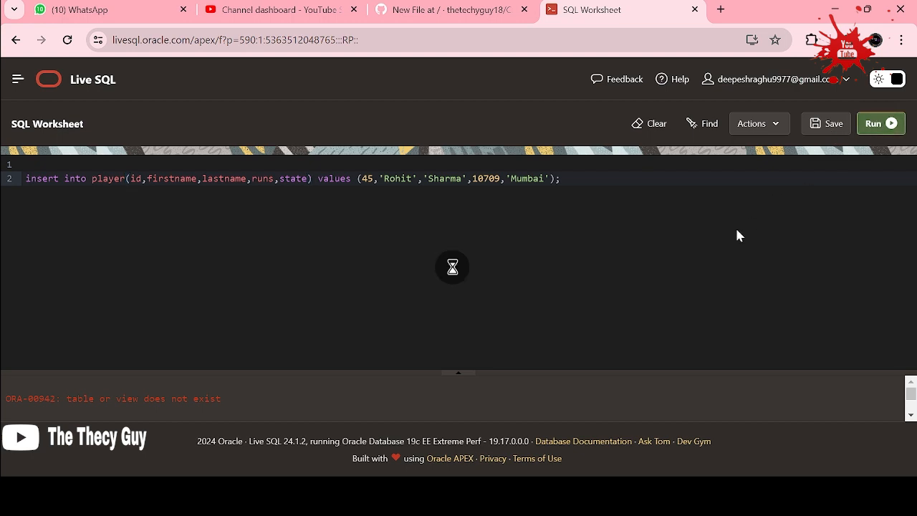
left_click(880, 123)
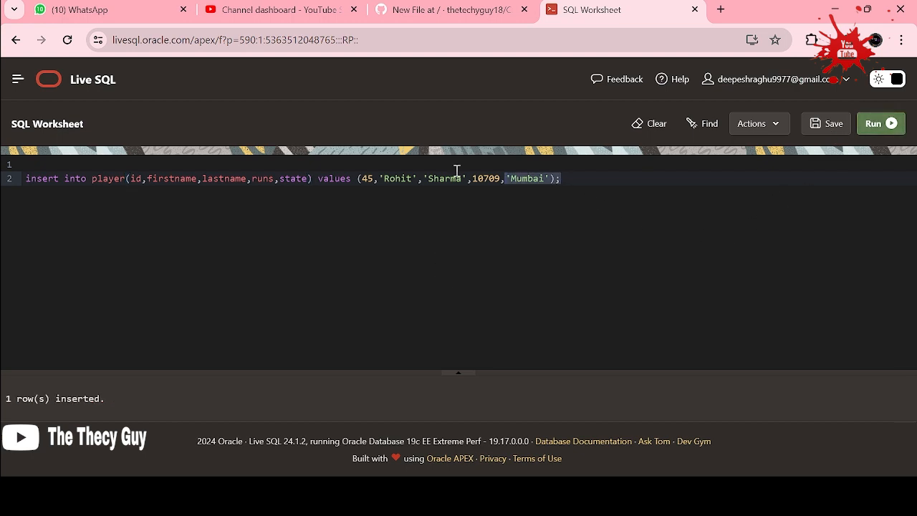
left_click(655, 123)
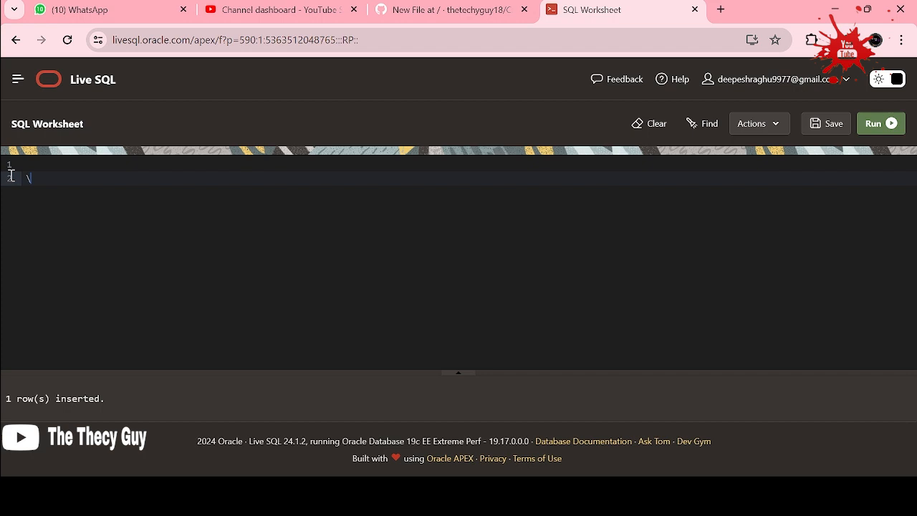
type("see")
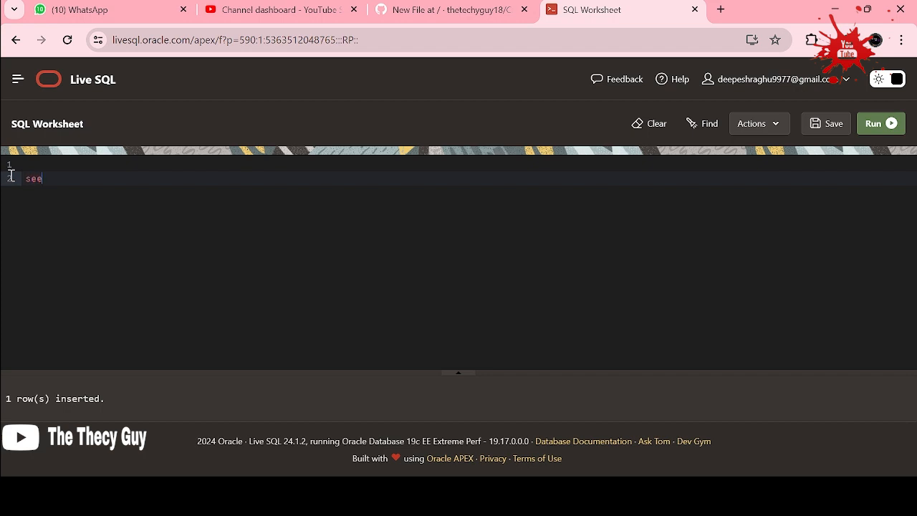
type("select")
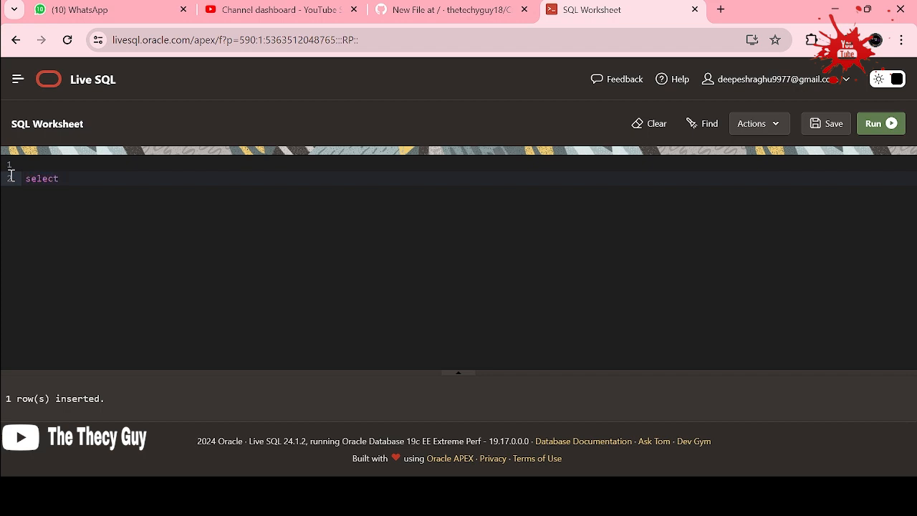
type("* from")
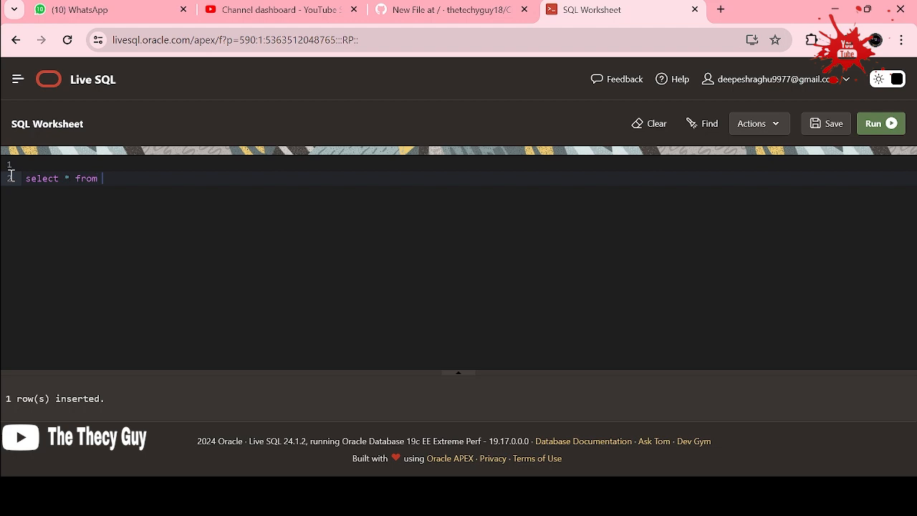
type("Player")
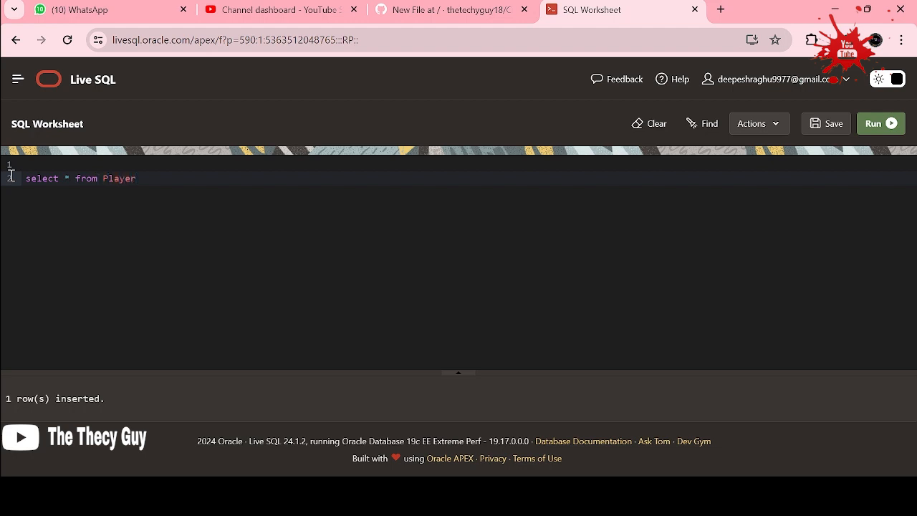
type(";")
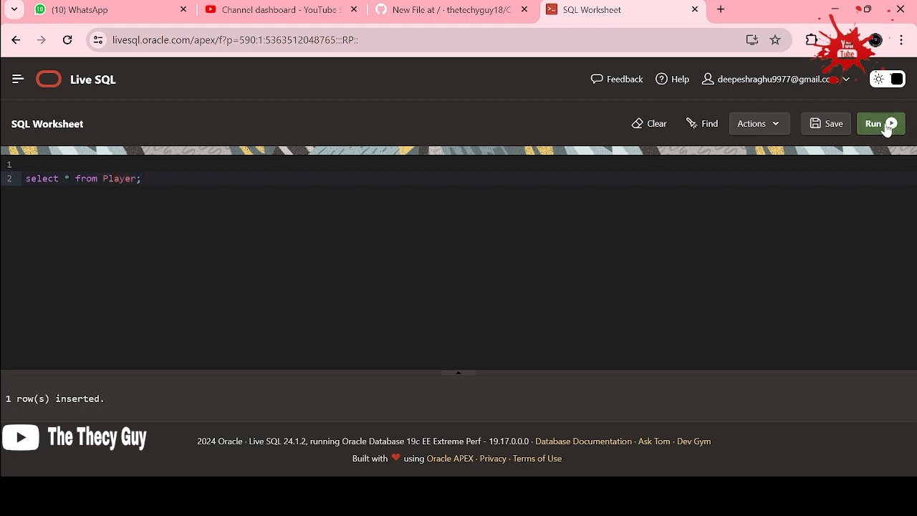
left_click(879, 124)
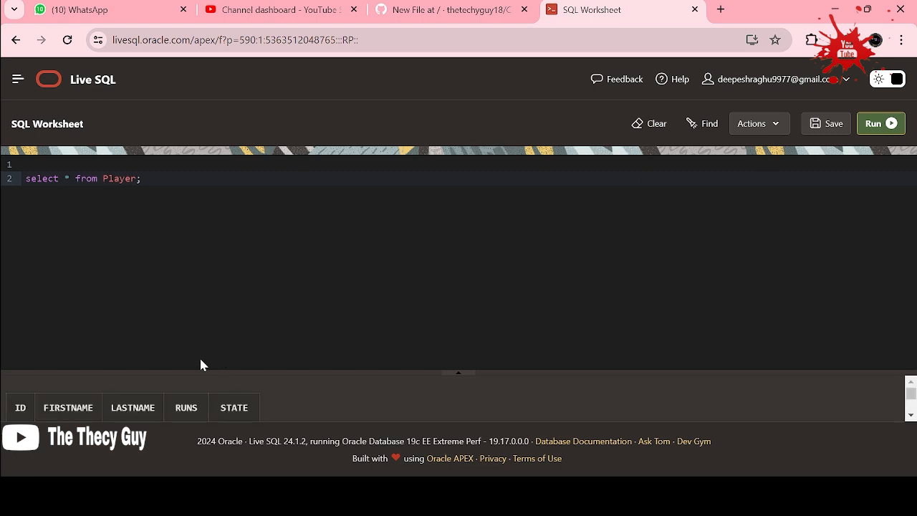
mouse_move(457, 374)
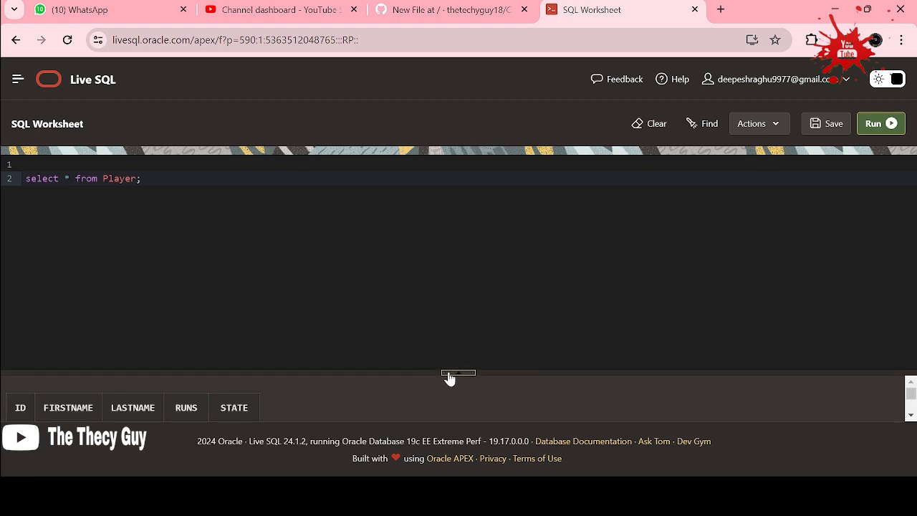
left_click(880, 123)
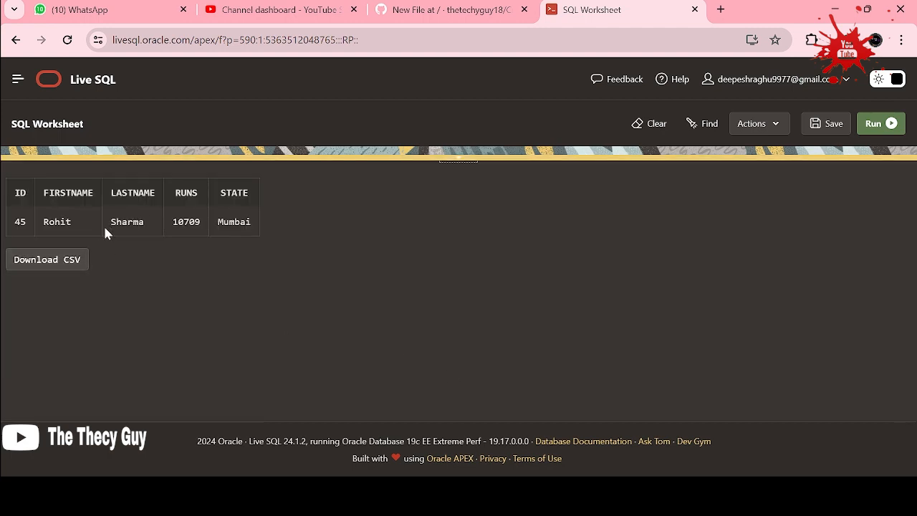
mouse_move(465, 166)
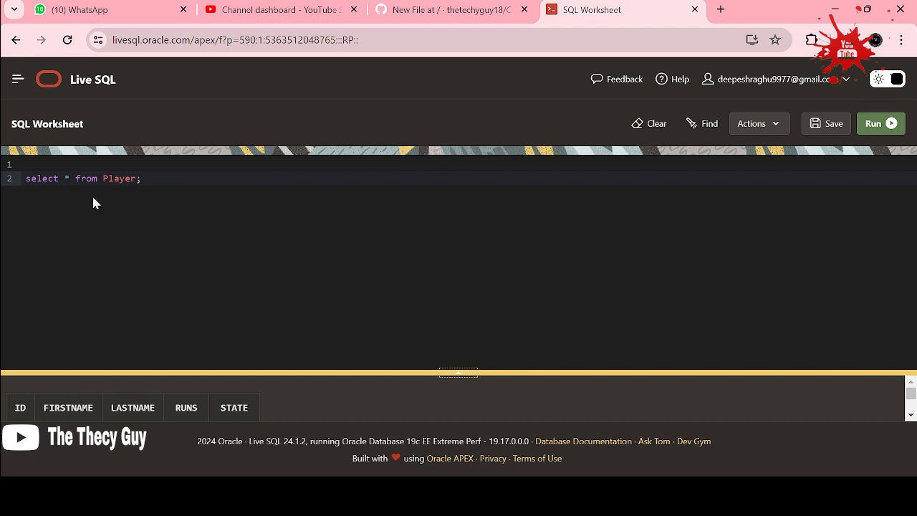
triple_click(83, 178)
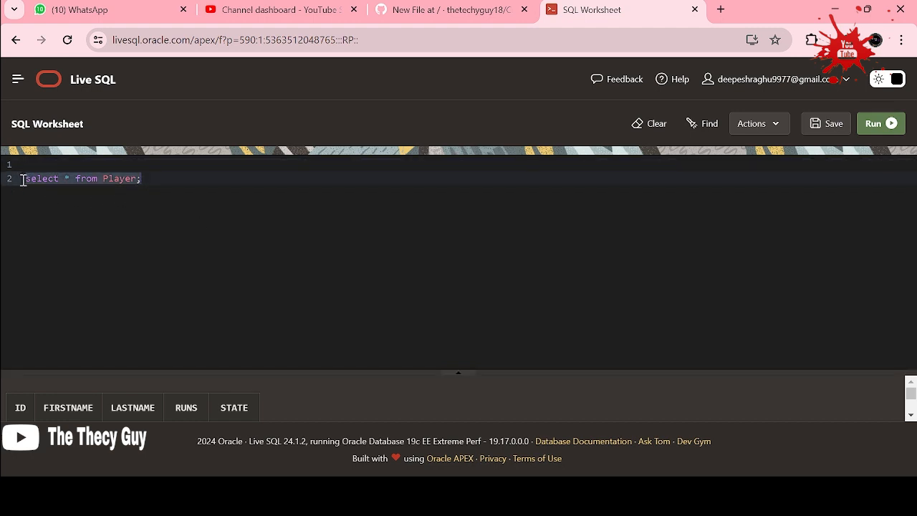
- Clear the worksheet and start a CREATE OR REPLACE PROCEDURE "add_new" header
left_click(647, 124)
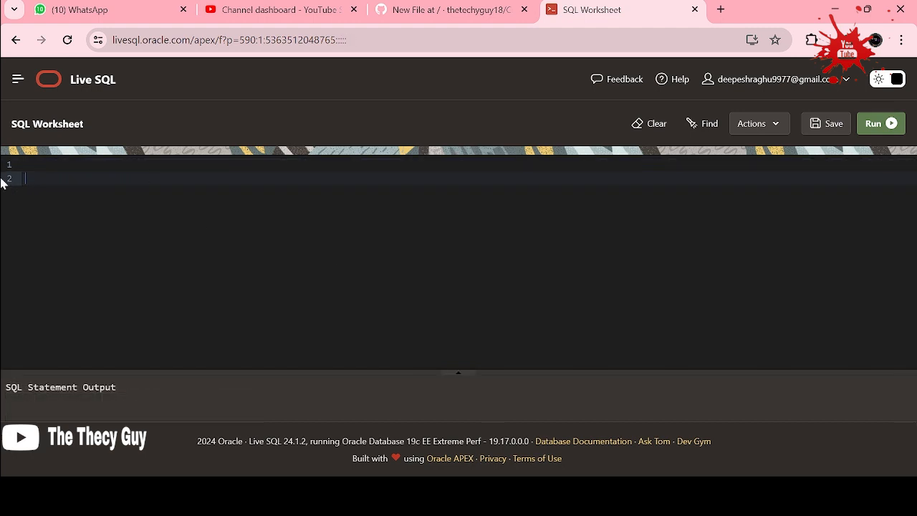
type("Create")
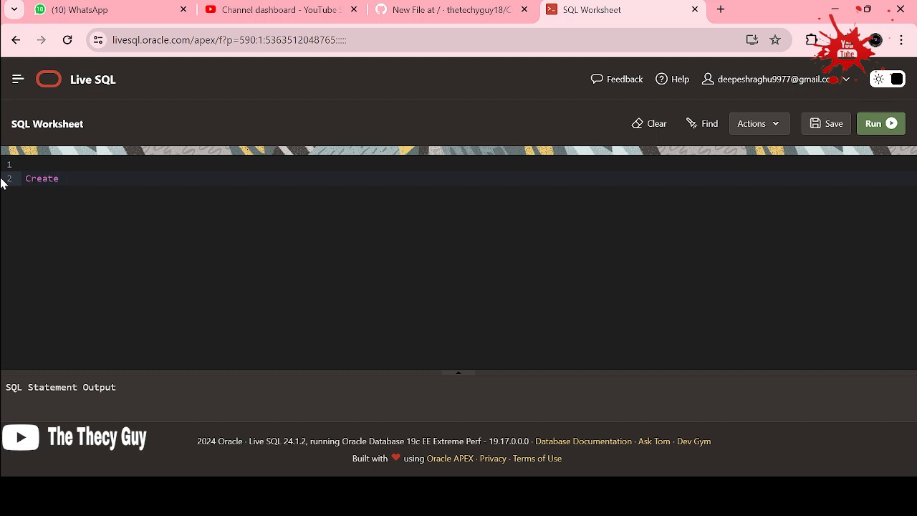
type("or")
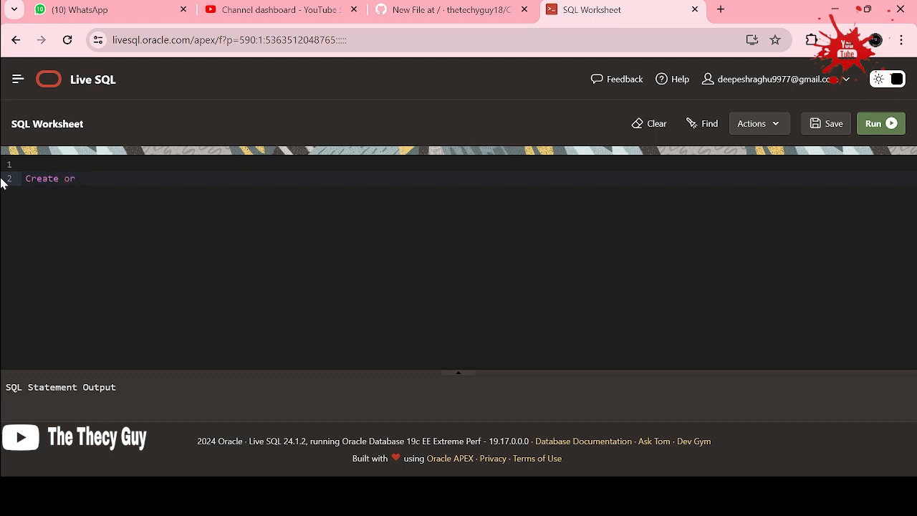
type("Replace PR")
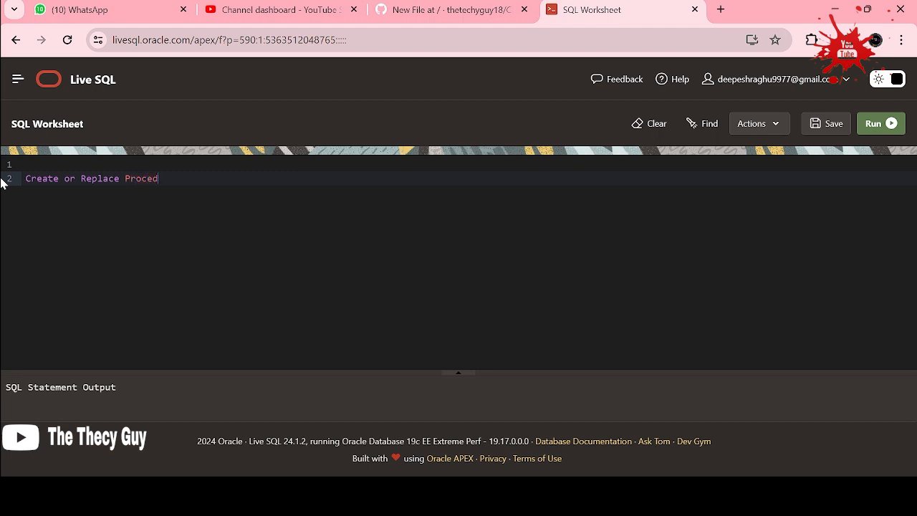
type("ure")
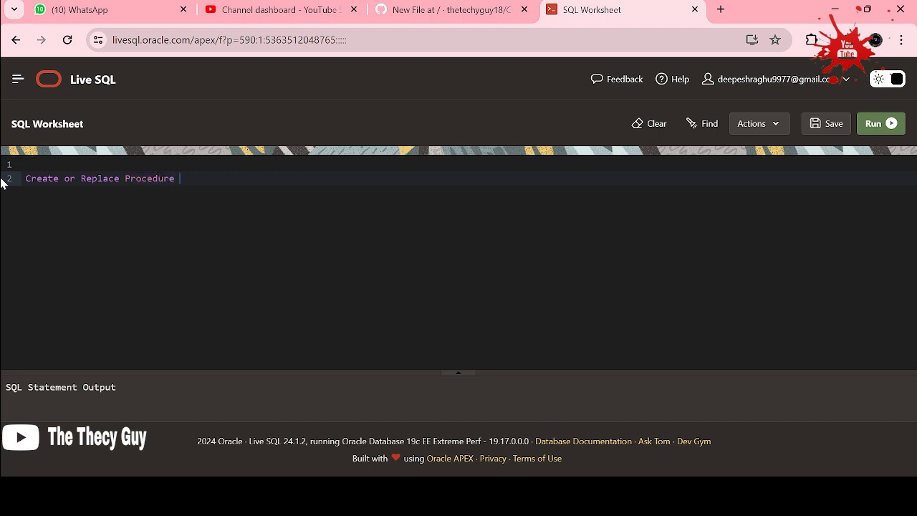
type("\"add_ne\"")
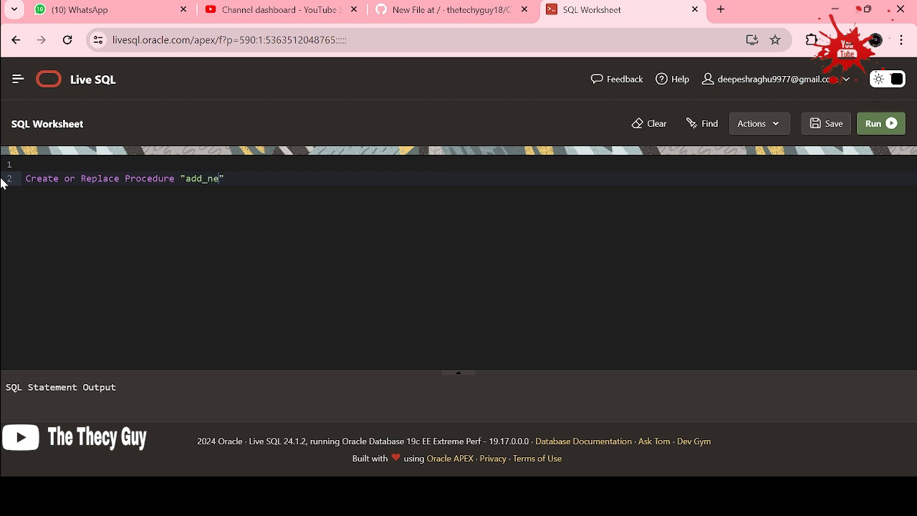
type("w")
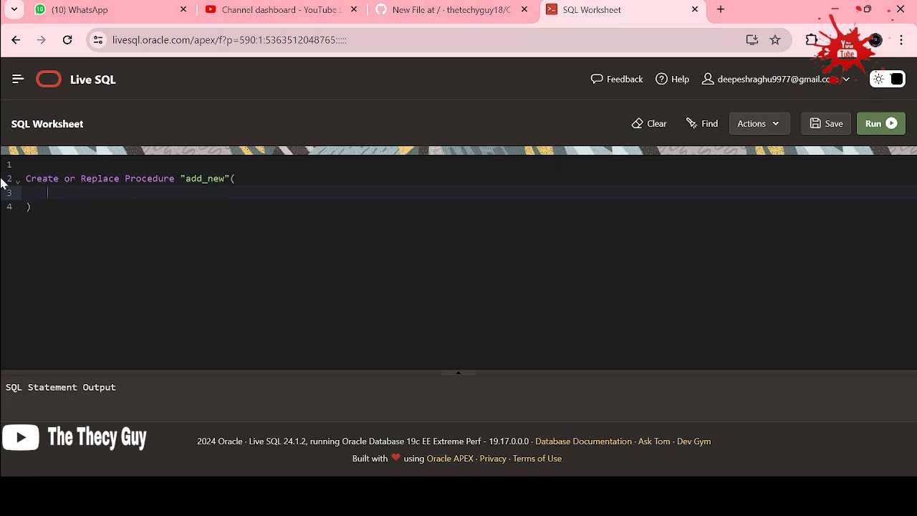
- Declare parameters a, b, c as Player.id%type, Player.firstname%type and Player.lastname%type
type("a in")
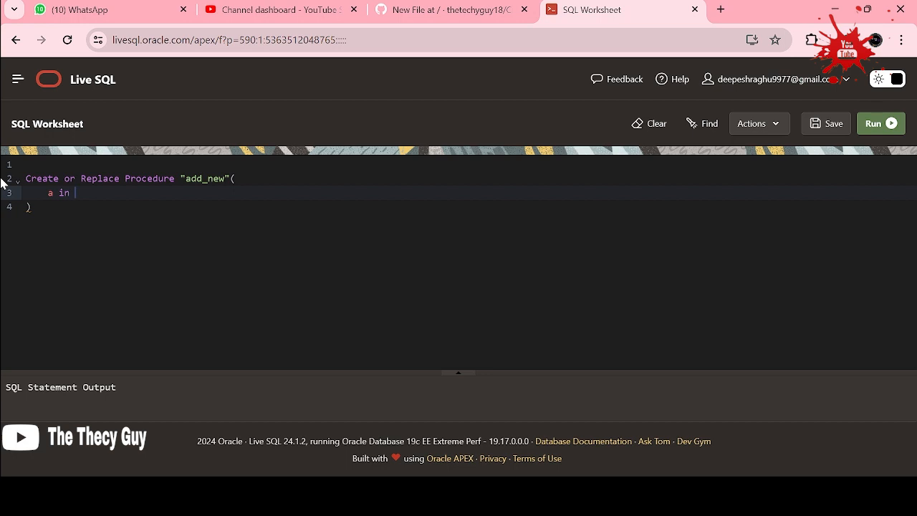
type("Player")
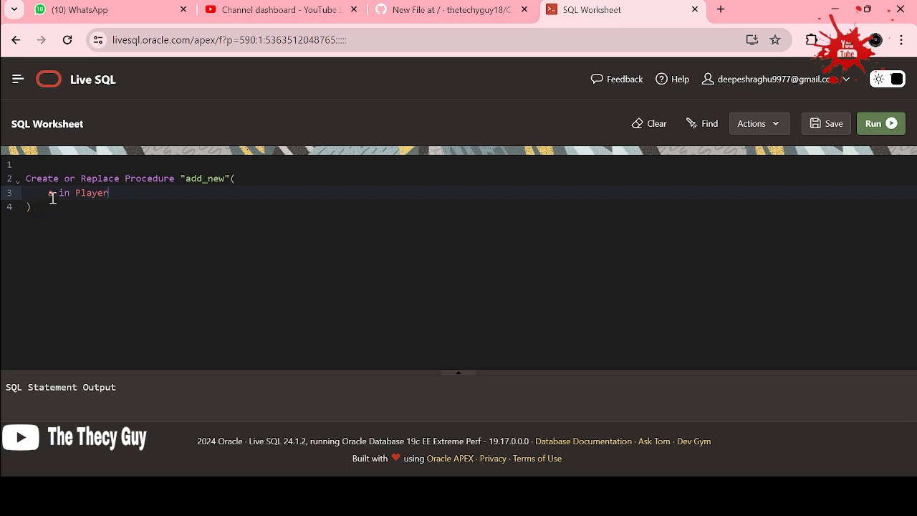
type("a")
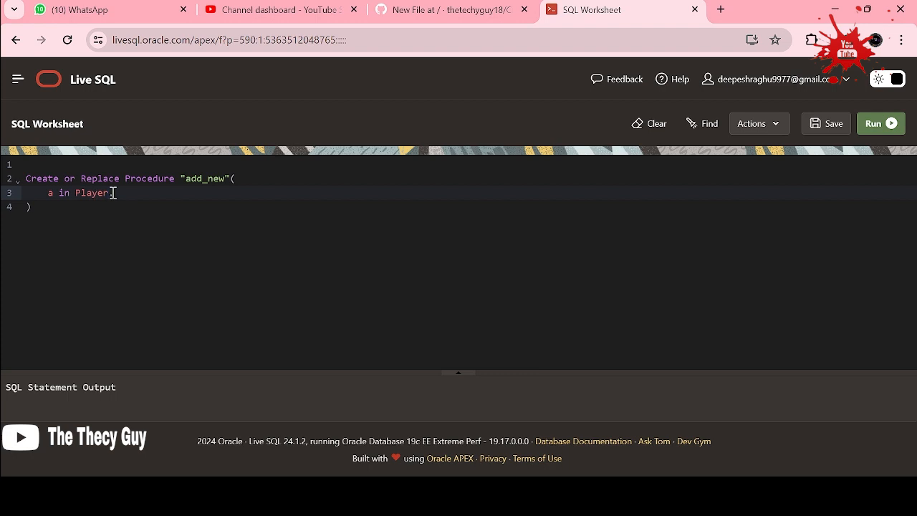
type(".id")
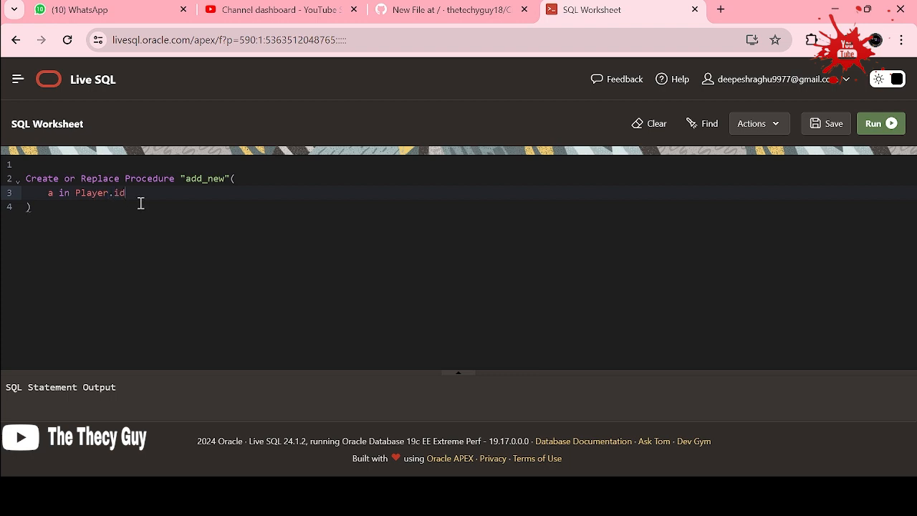
type("%dy")
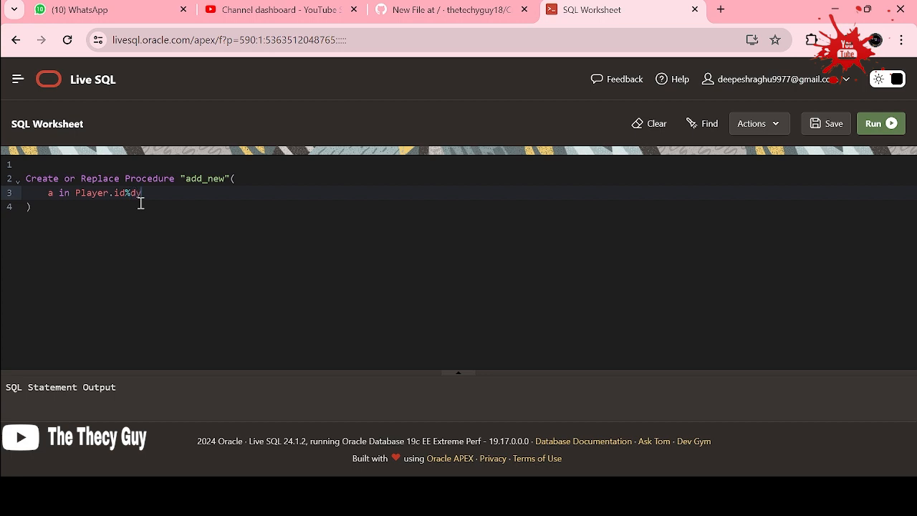
type("ype;")
type("b")
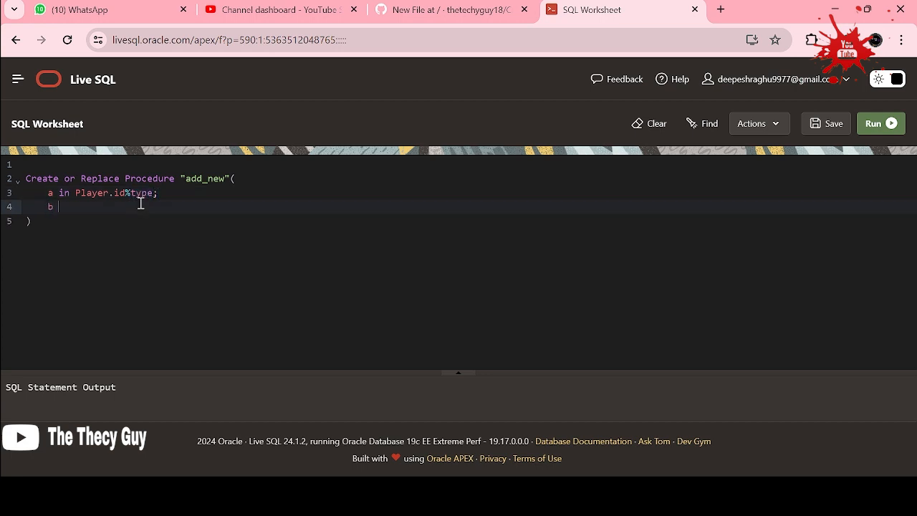
type("in")
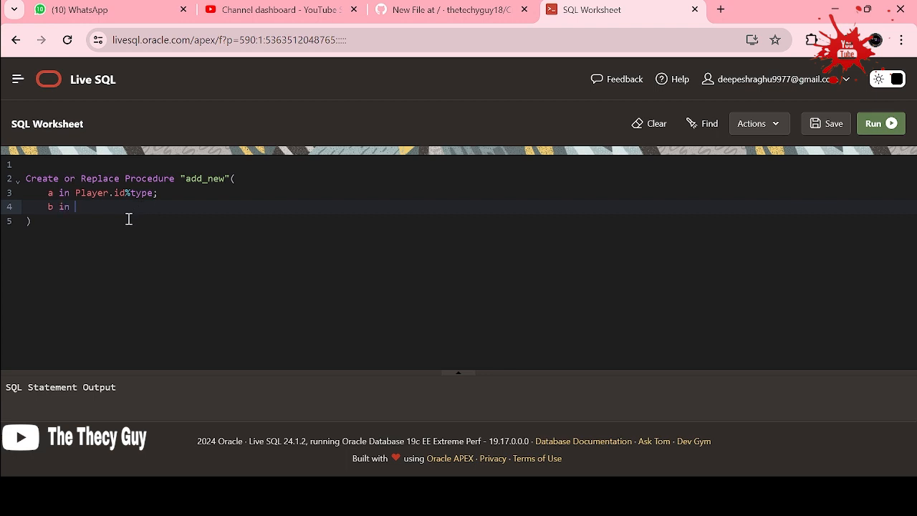
type("Player.")
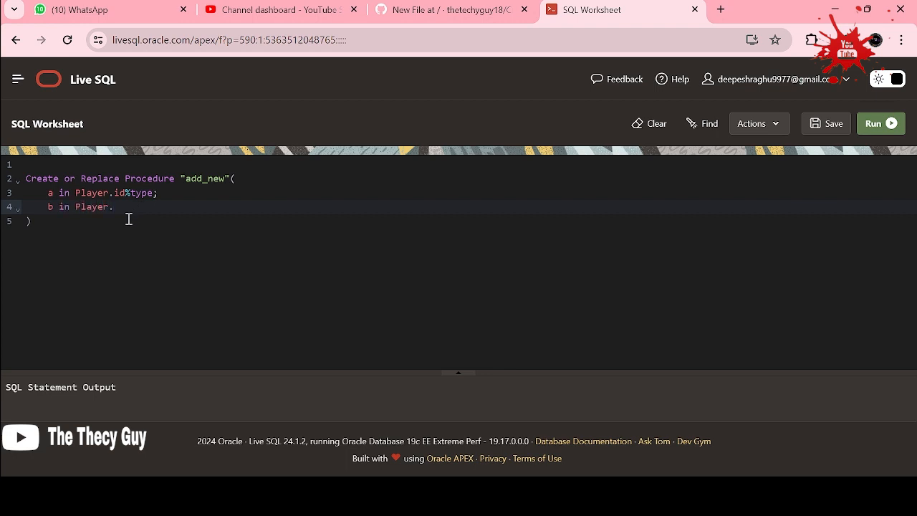
type("firstname")
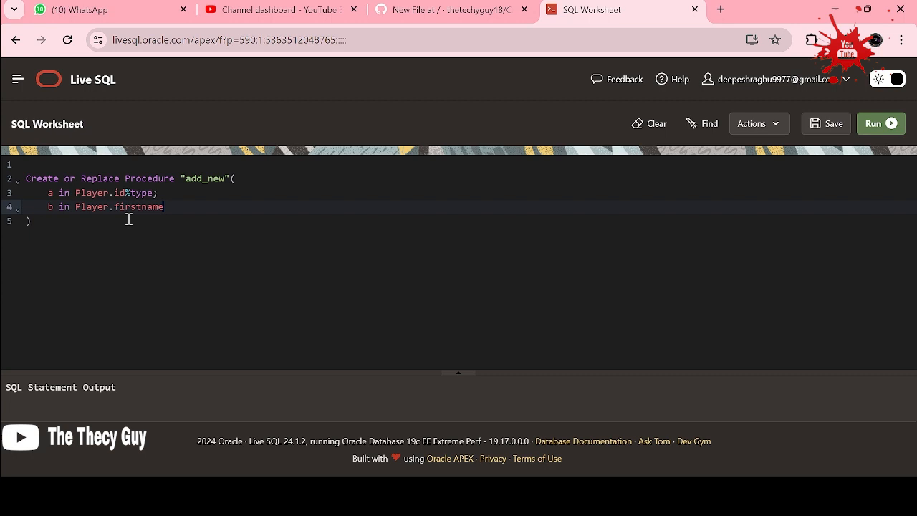
type("%ty")
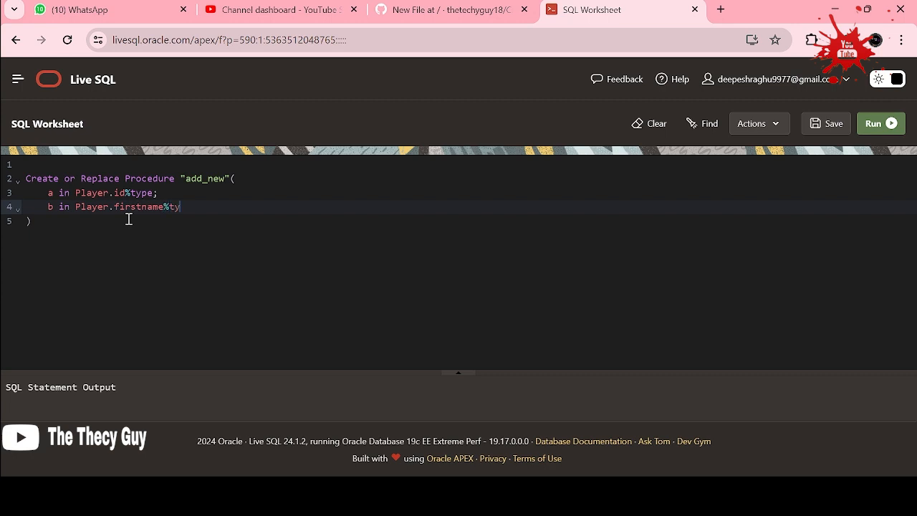
type("pe;")
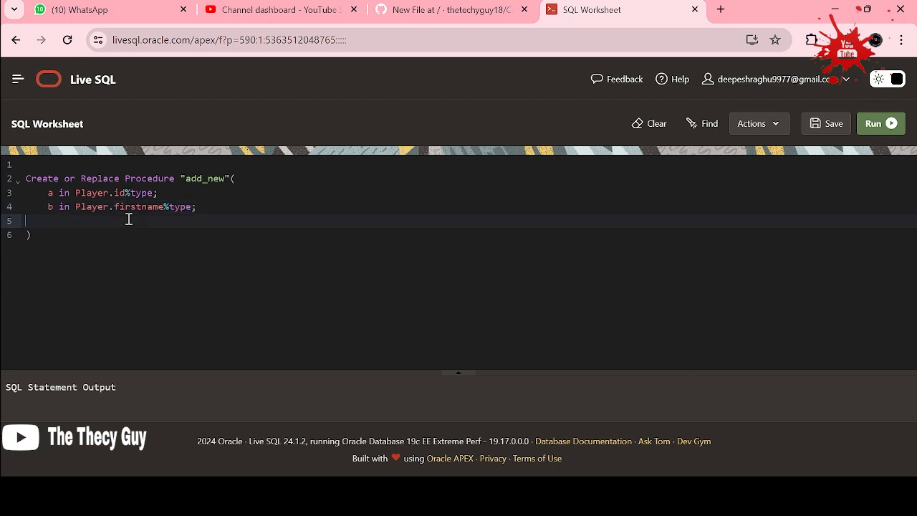
type("c in")
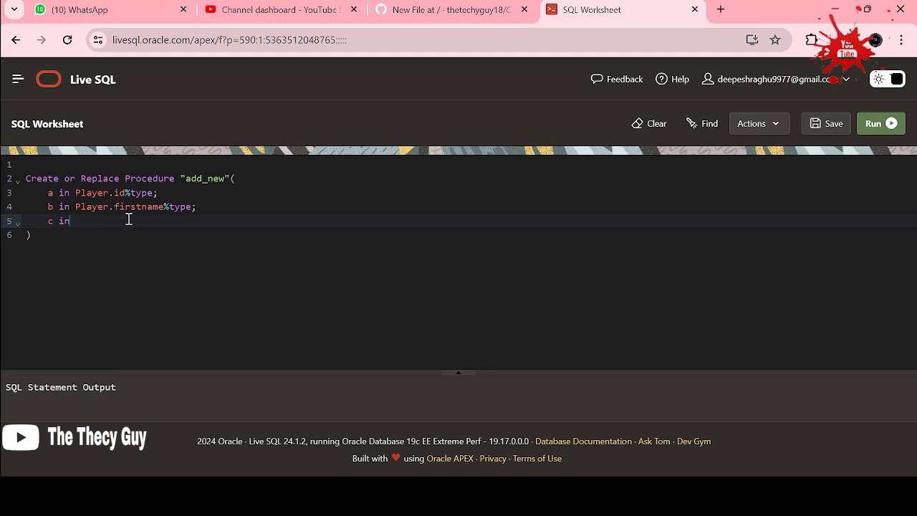
type("Player")
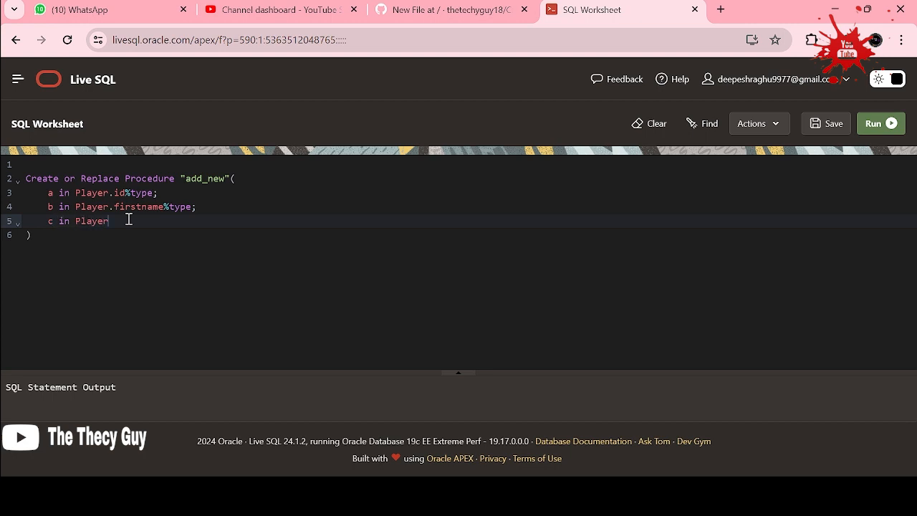
type(".lasttype")
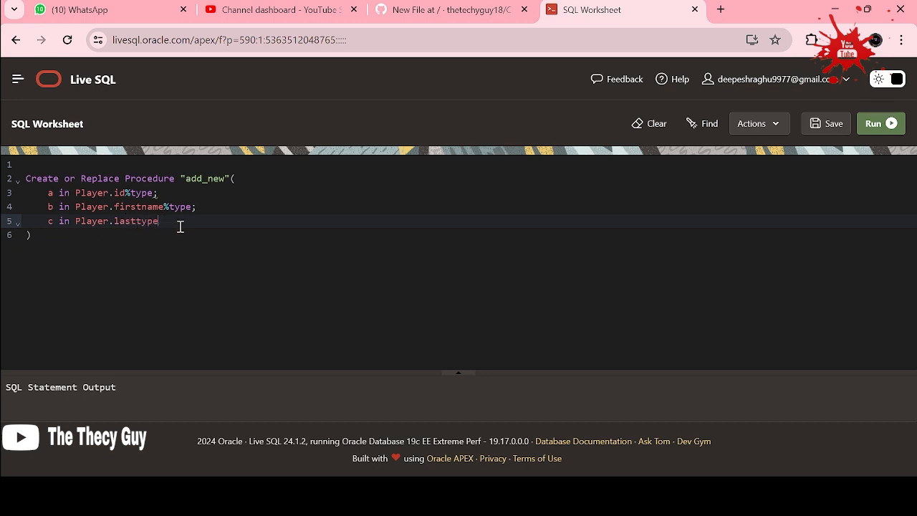
type("%type")
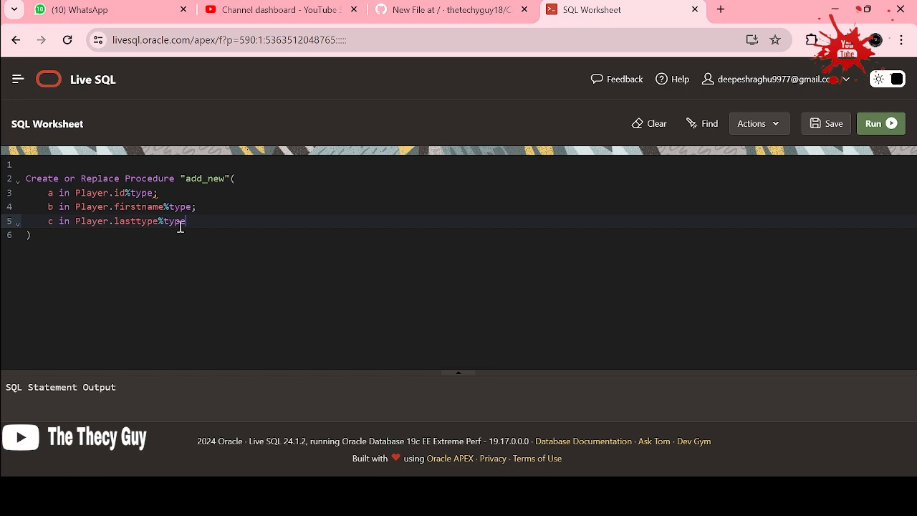
type("e;")
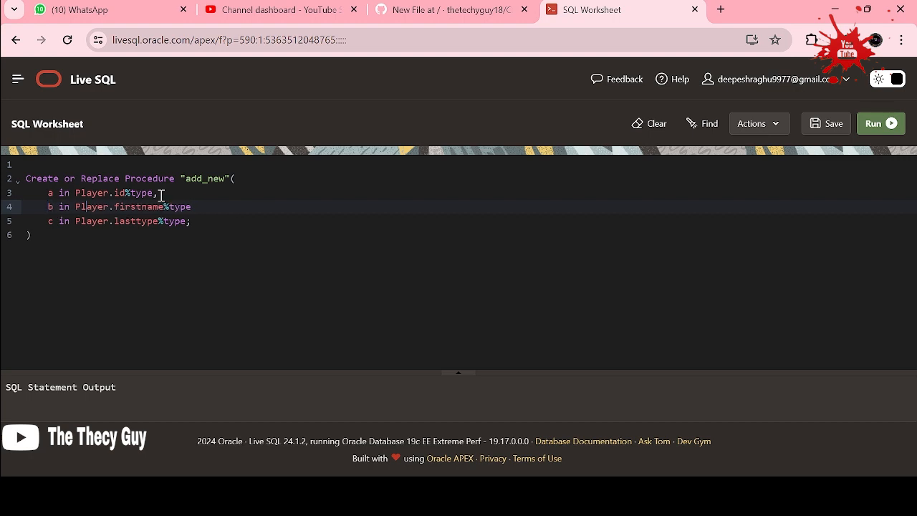
- Declare parameters d and e as Player.runs%type and Player.state%type
type(",")
type("d")
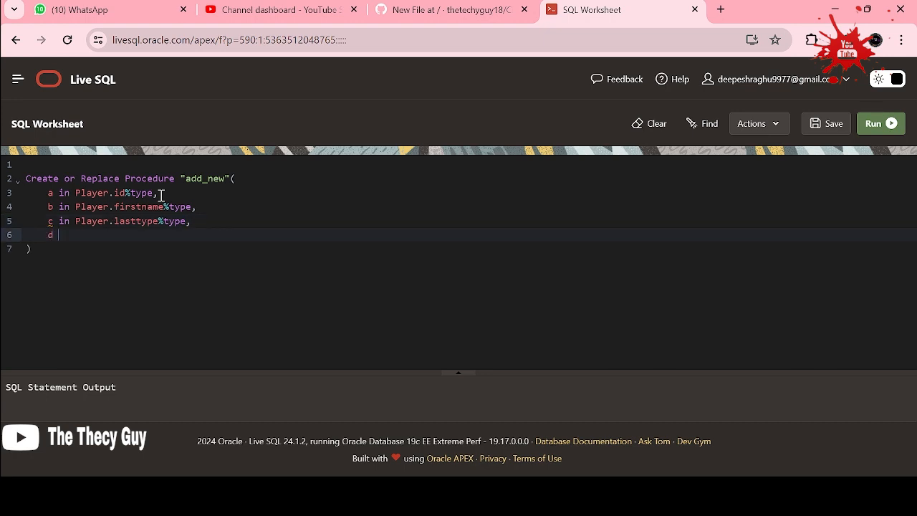
type("in")
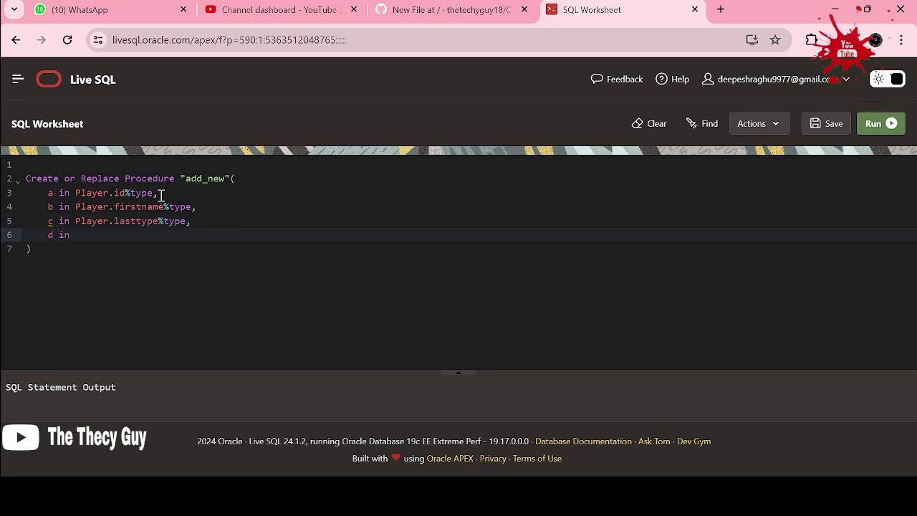
type("Player.")
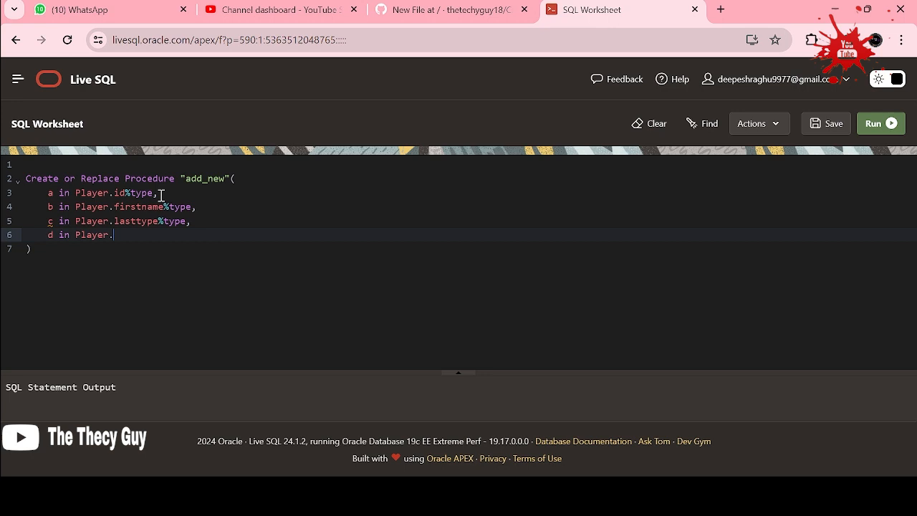
type("runs")
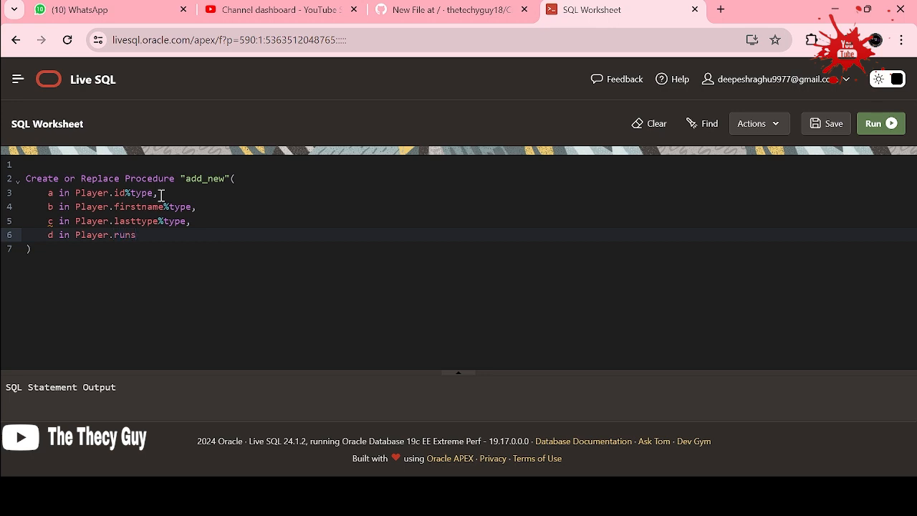
type("%")
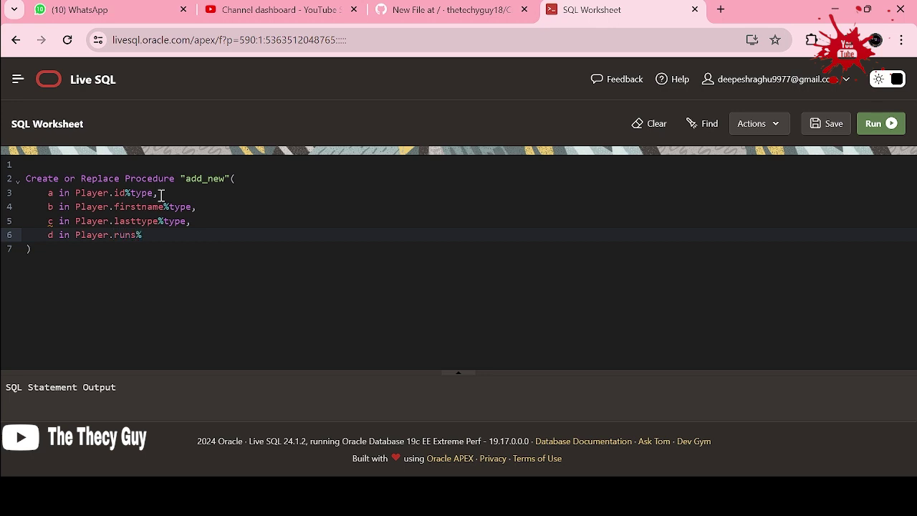
type("type")
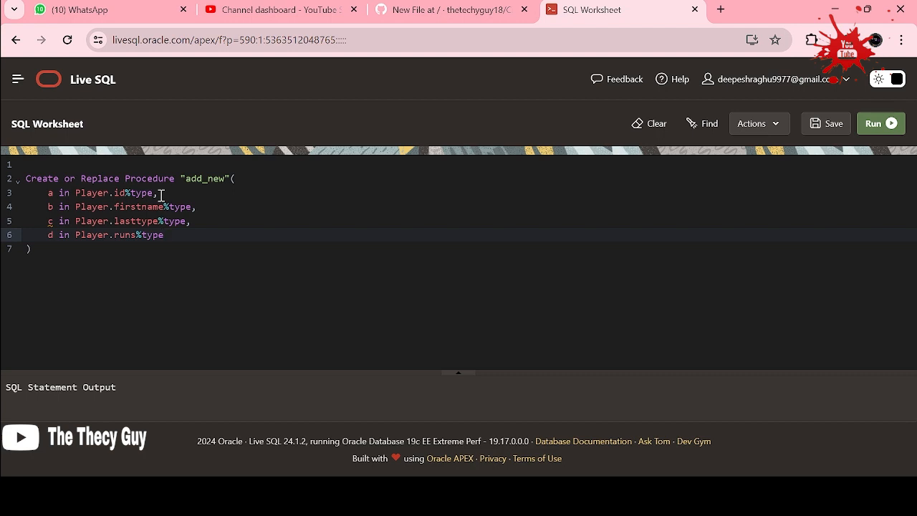
type(",")
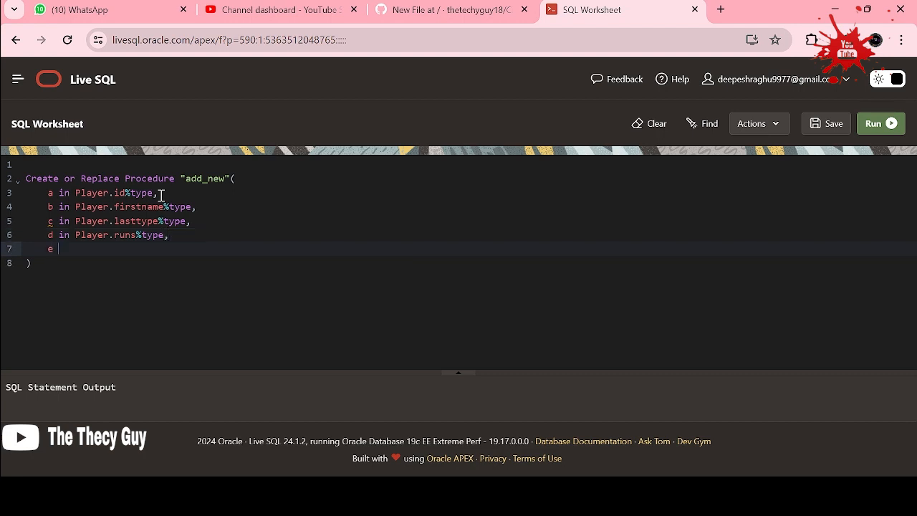
type("in Playe")
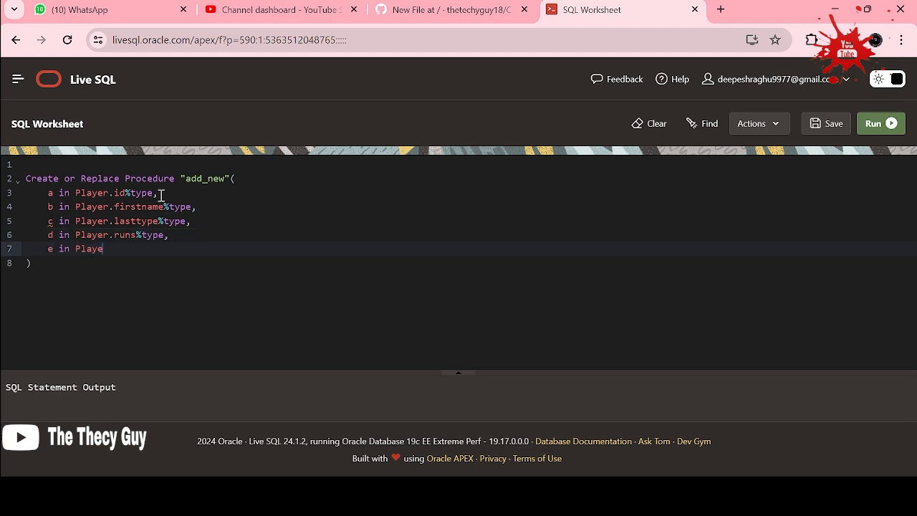
type("r.state")
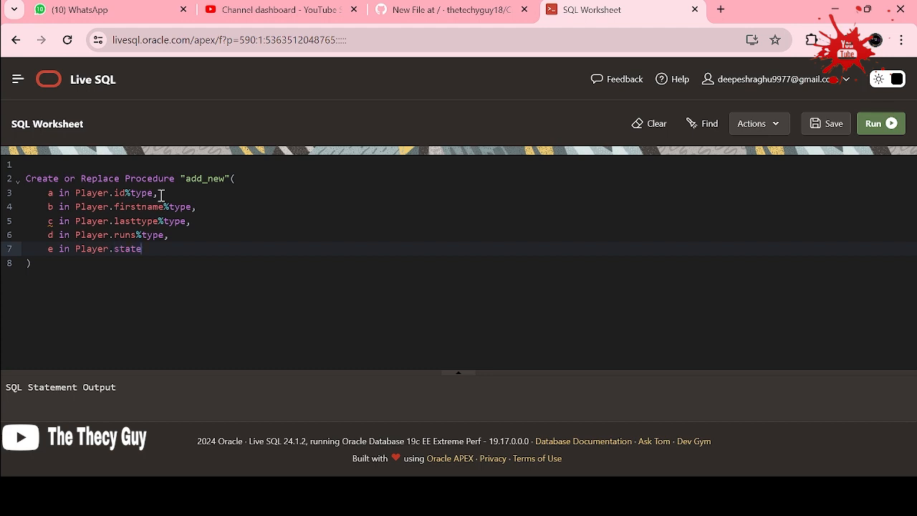
type("%type")
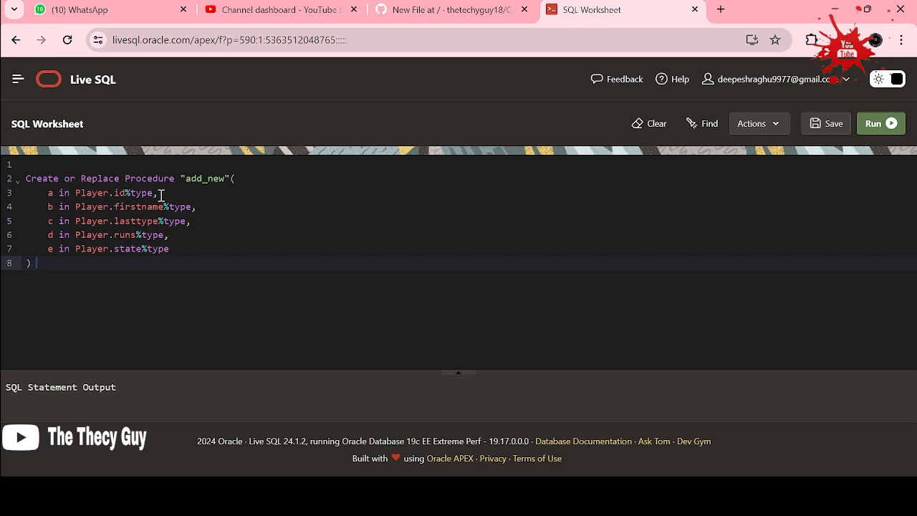
- Add the is / Begin / end; skeleton of the procedure body
type("is as")
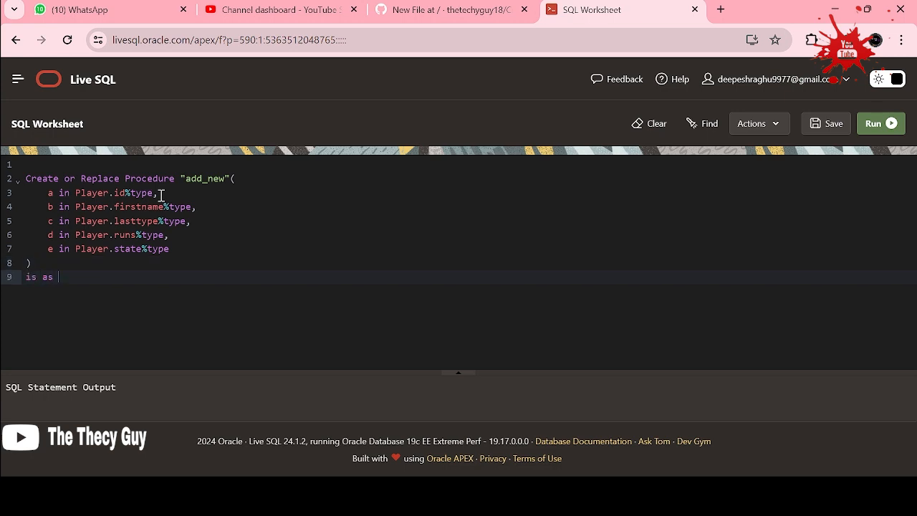
key("BackSpace")
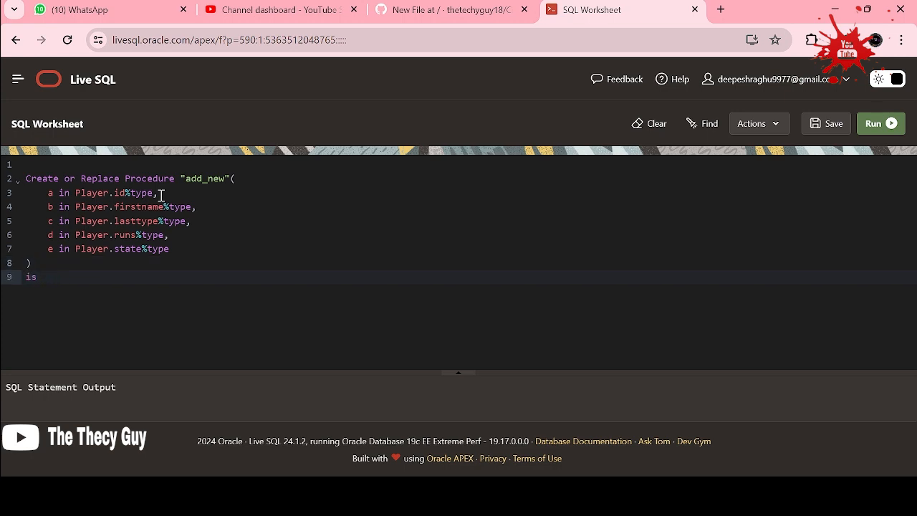
type("Begi")
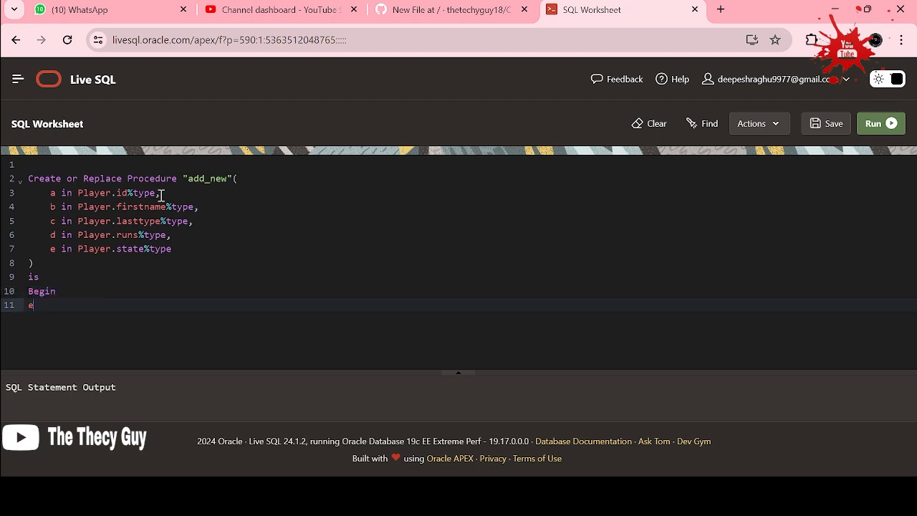
type("nd;")
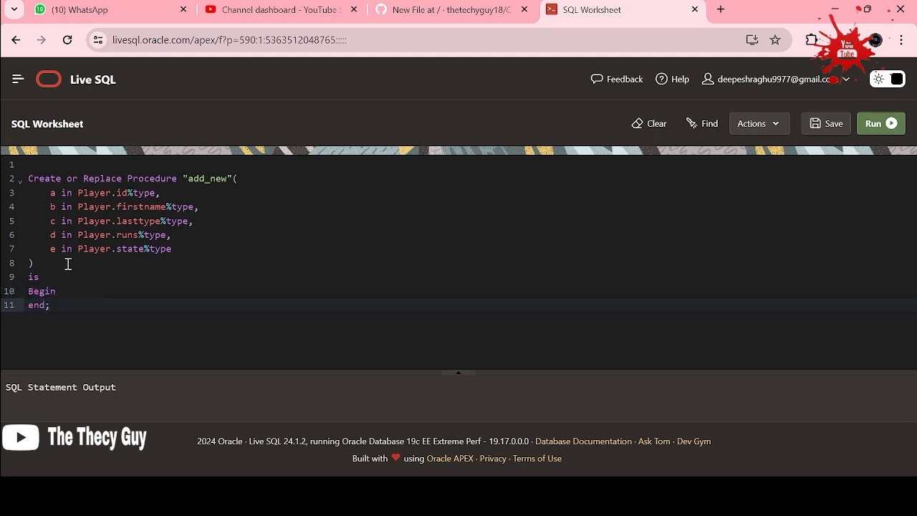
key("Return")
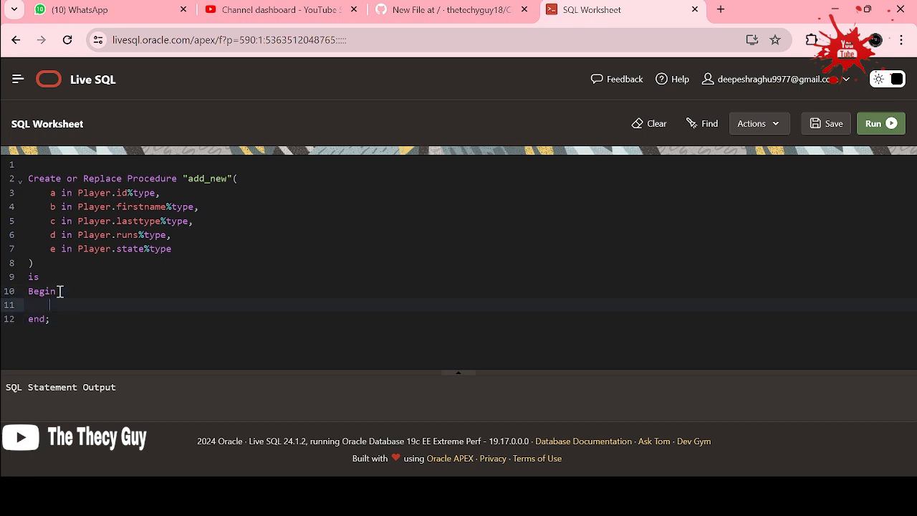
- Make the body insert into Player values(a,b,c,d,e) and name the closing end "add_new"
type("inser")
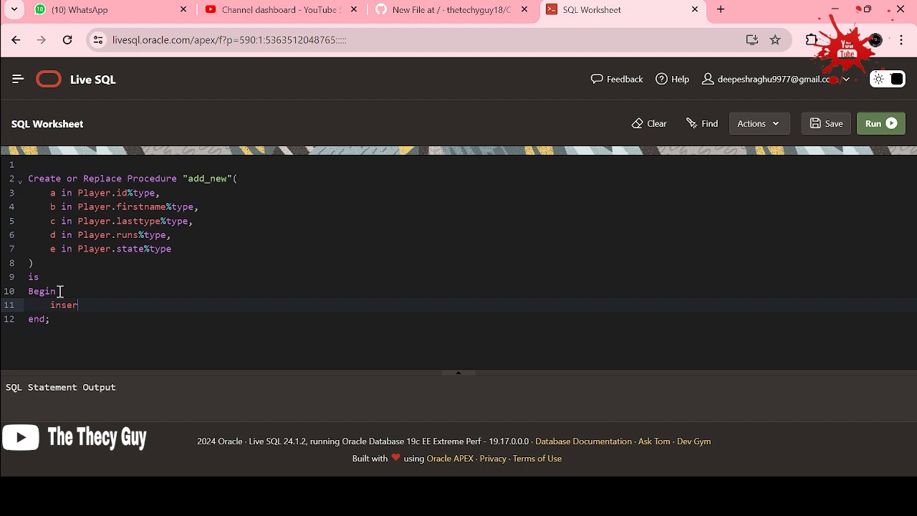
type("t into")
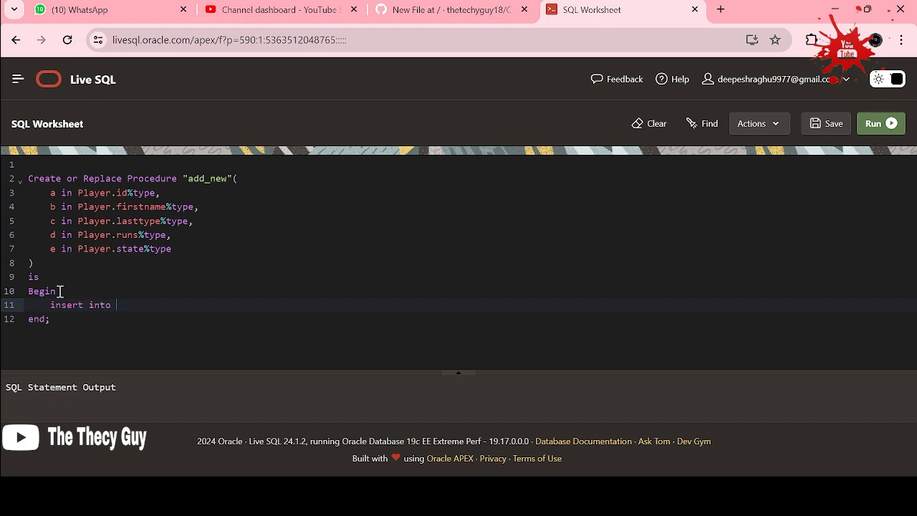
type("Player val")
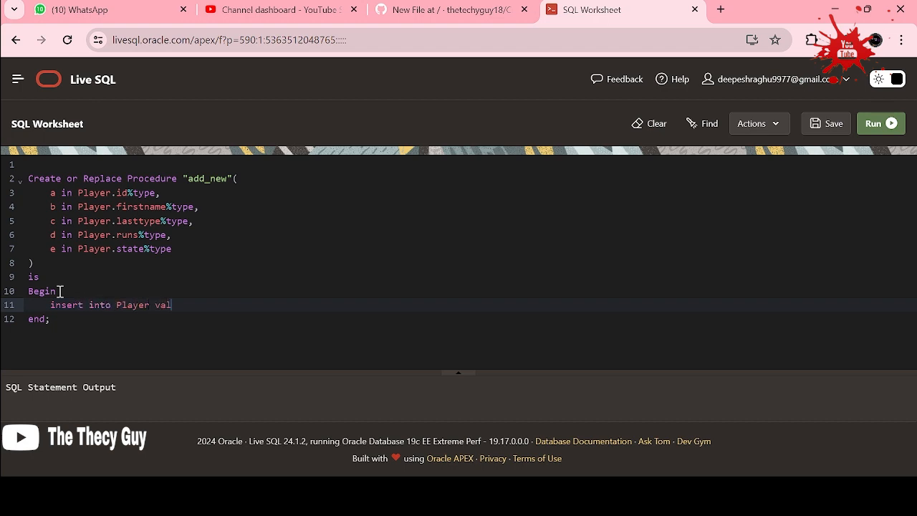
type("yu")
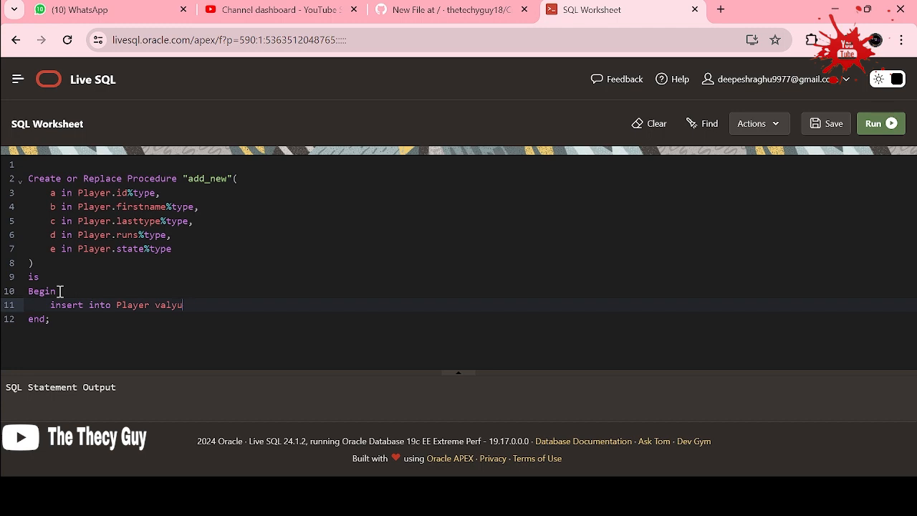
key("Backspace")
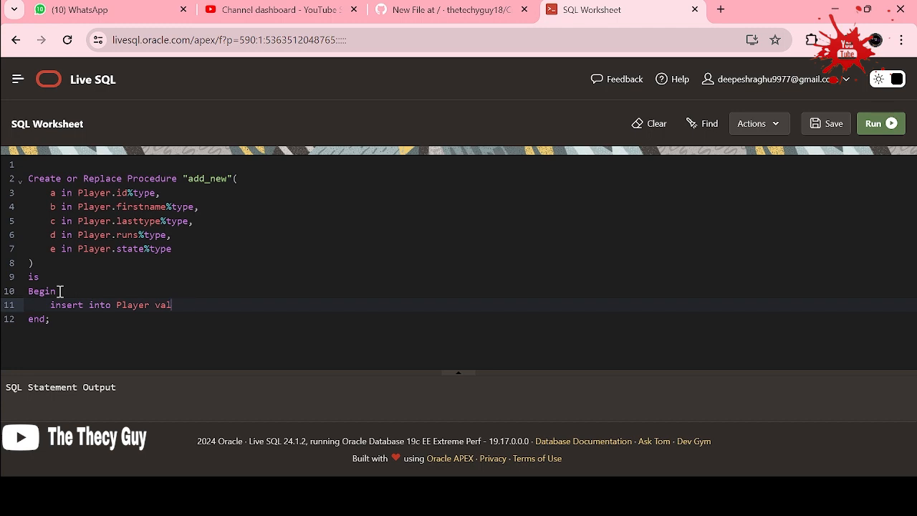
type("ues(a)")
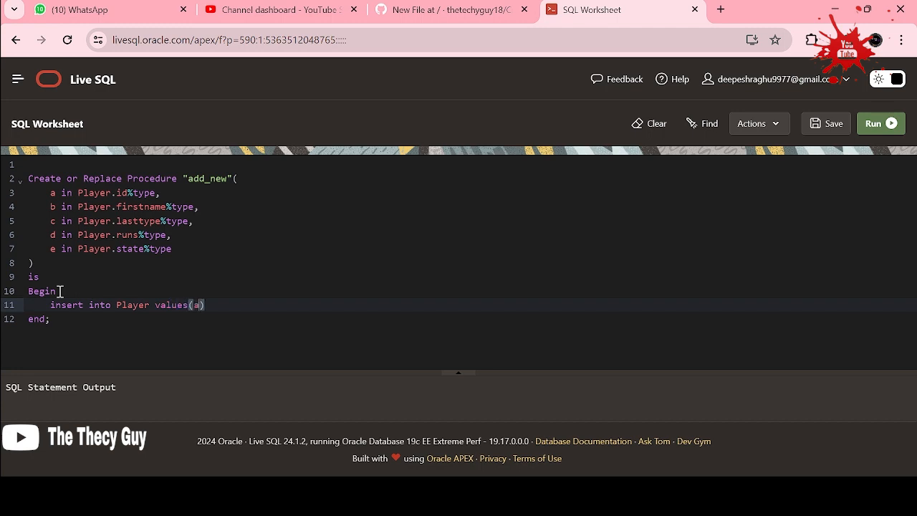
type(",b")
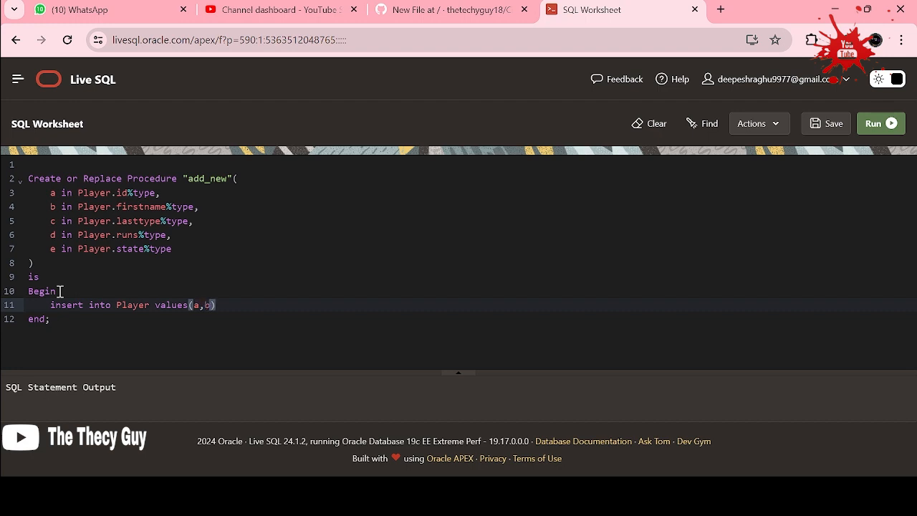
type(",c,d,e")
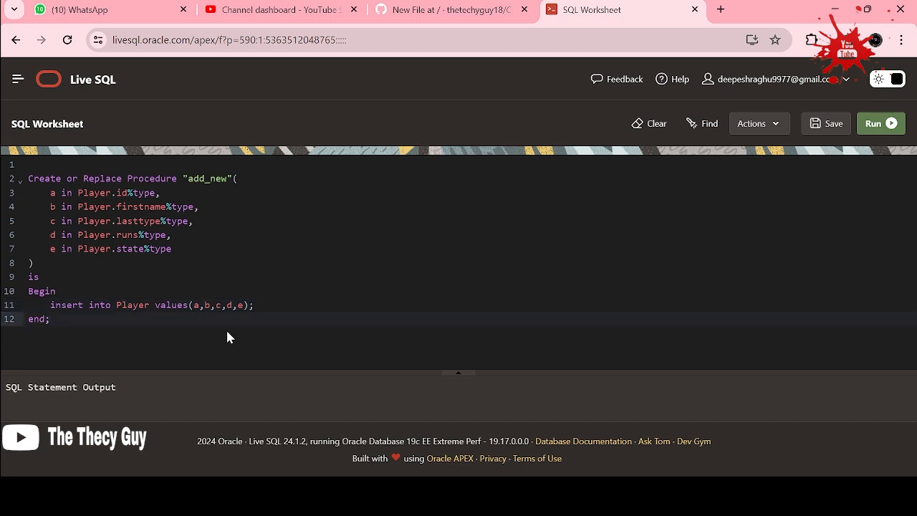
left_click(71, 318)
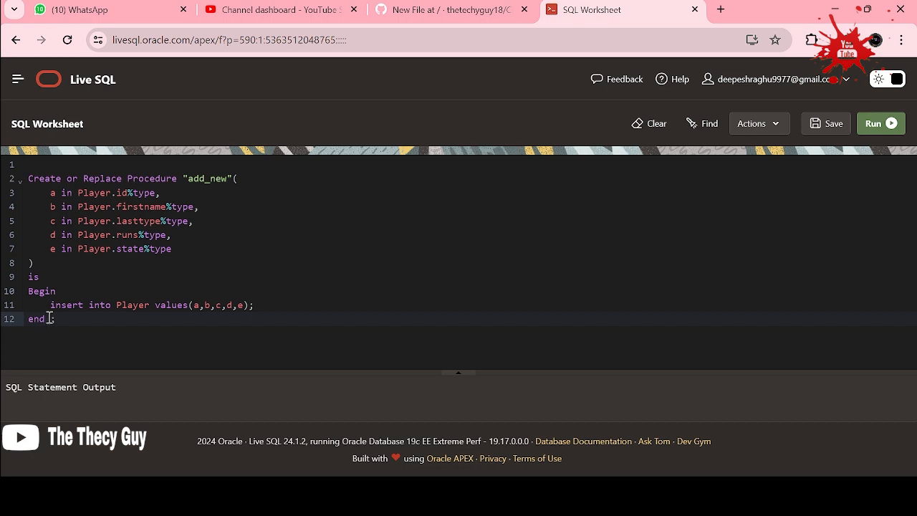
type("\"ad\"")
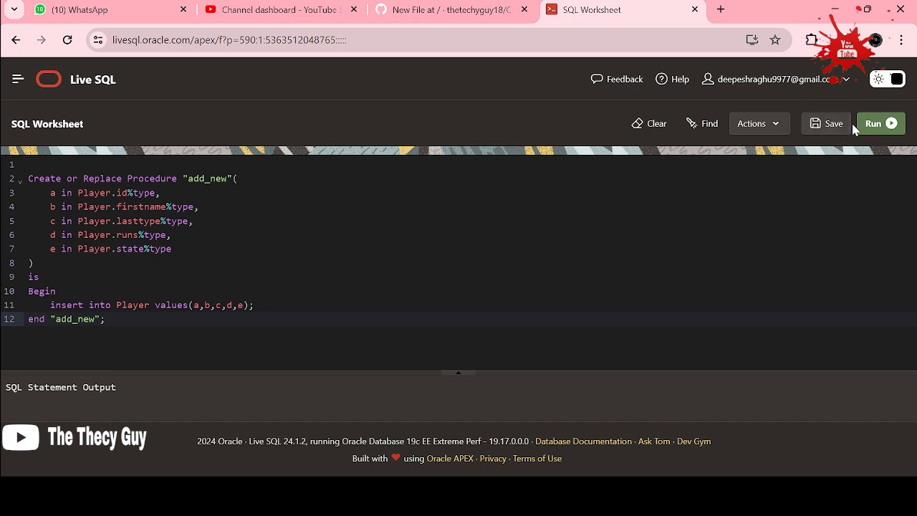
- Run the quoted procedure, hit ORA-24344, and rewrite the closing line as end add_new; unquoted
left_click(880, 124)
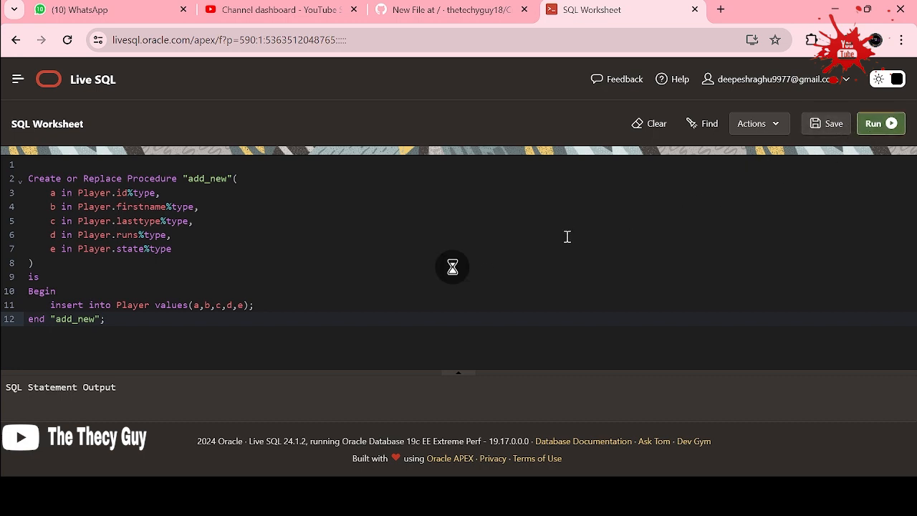
left_click(880, 123)
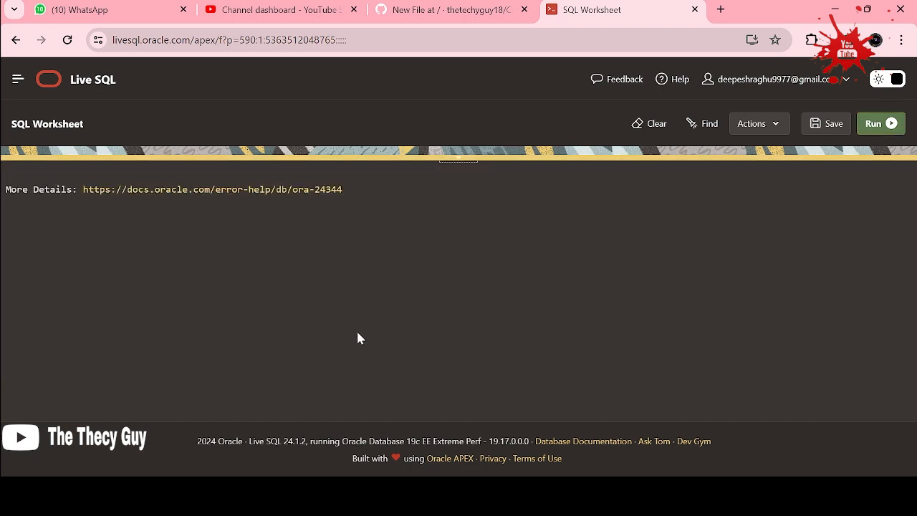
mouse_move(245, 204)
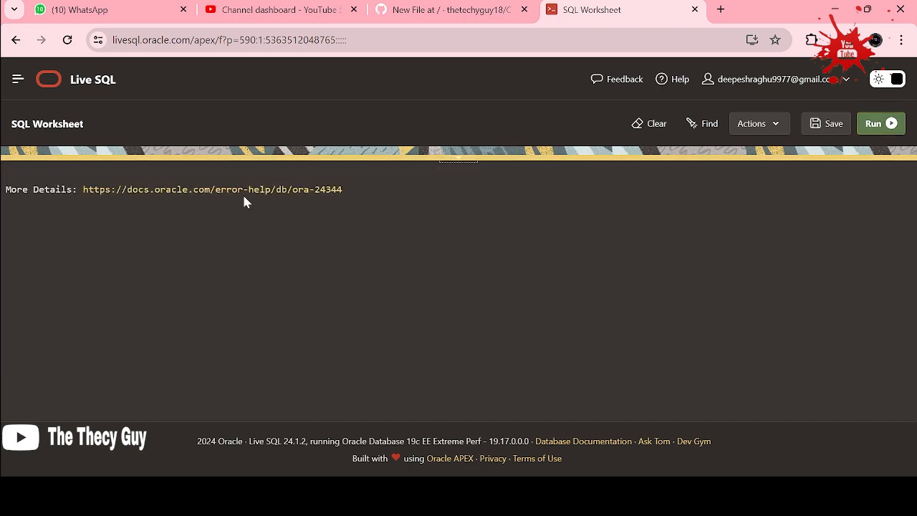
mouse_move(461, 169)
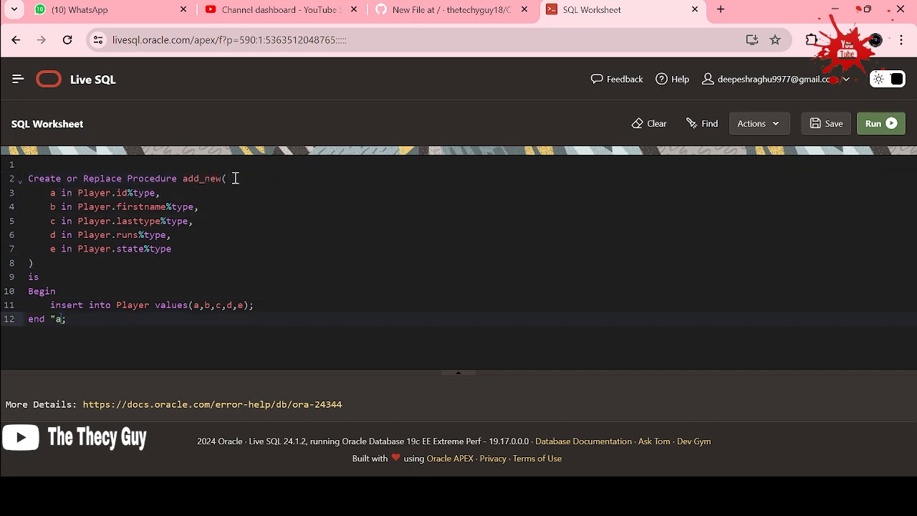
type("add_new")
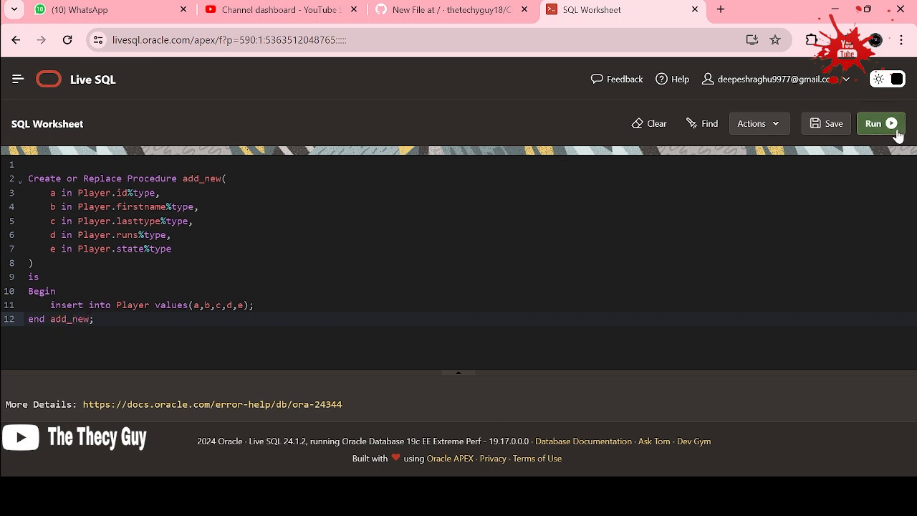
- Compile add_new and expand the output to read the PLS-00302 LASTTYPE must be declared error
left_click(880, 123)
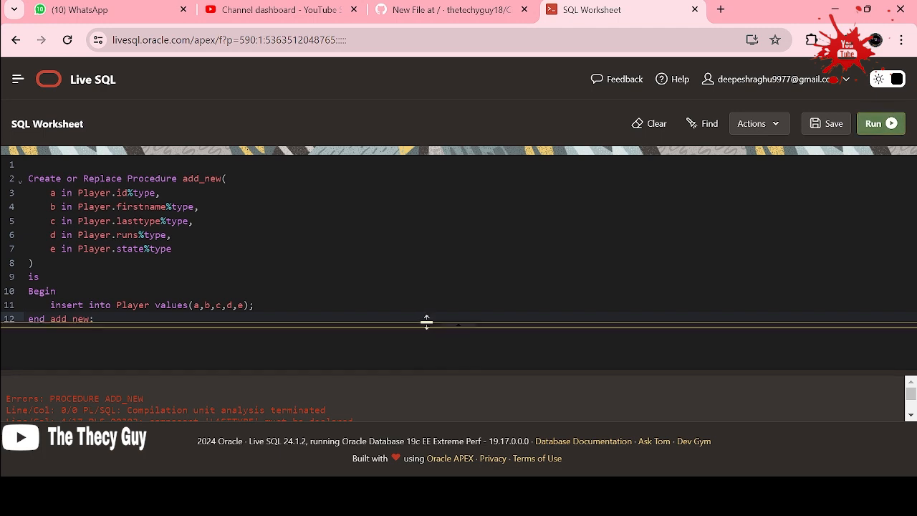
left_click_drag(427, 323, 459, 321)
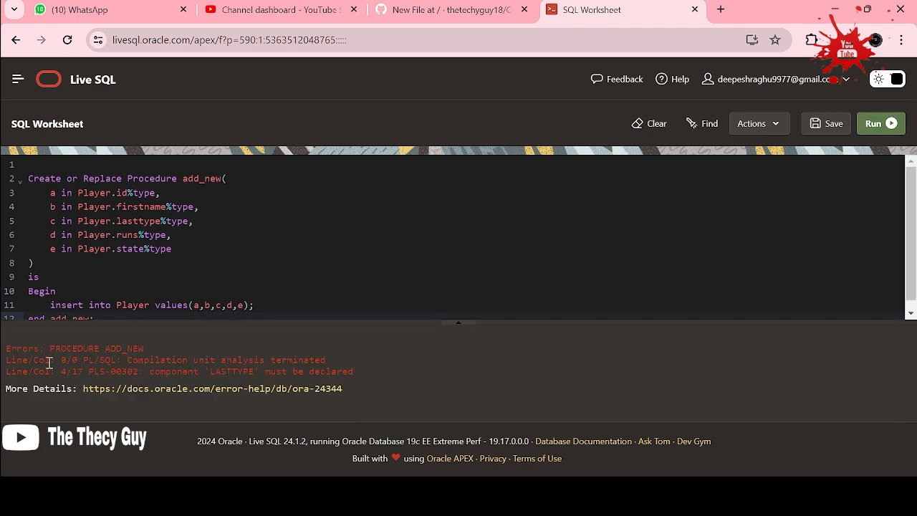
mouse_move(218, 375)
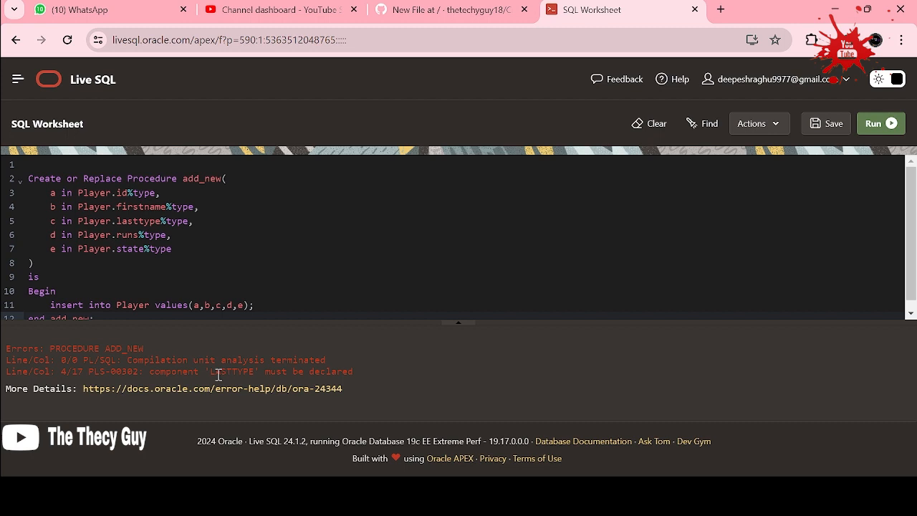
mouse_move(157, 392)
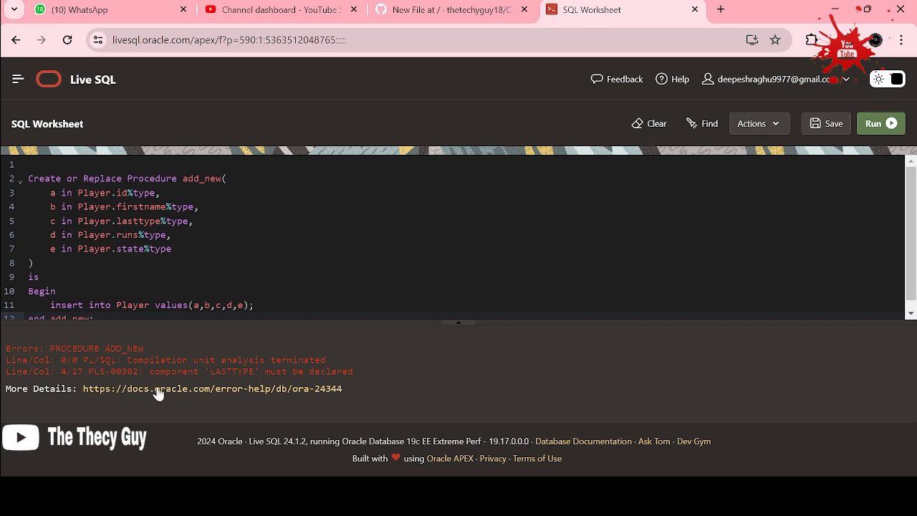
mouse_move(210, 393)
type("nam")
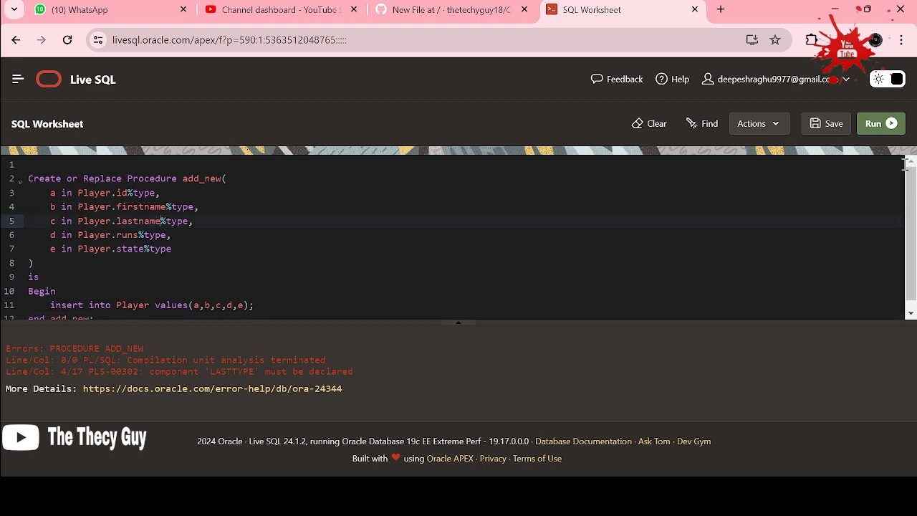
- Recompile add_new successfully with Player.lastname, restore the editor height and clear the worksheet
left_click(879, 124)
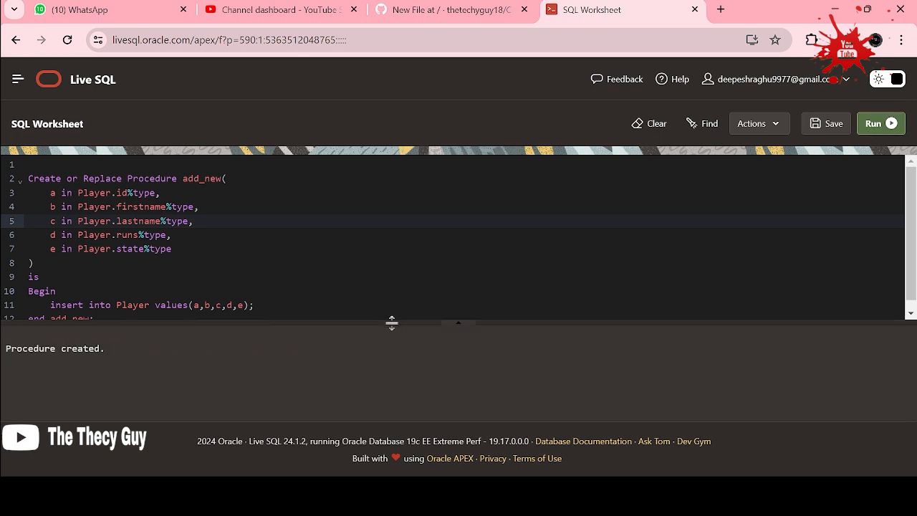
left_click_drag(393, 322, 393, 370)
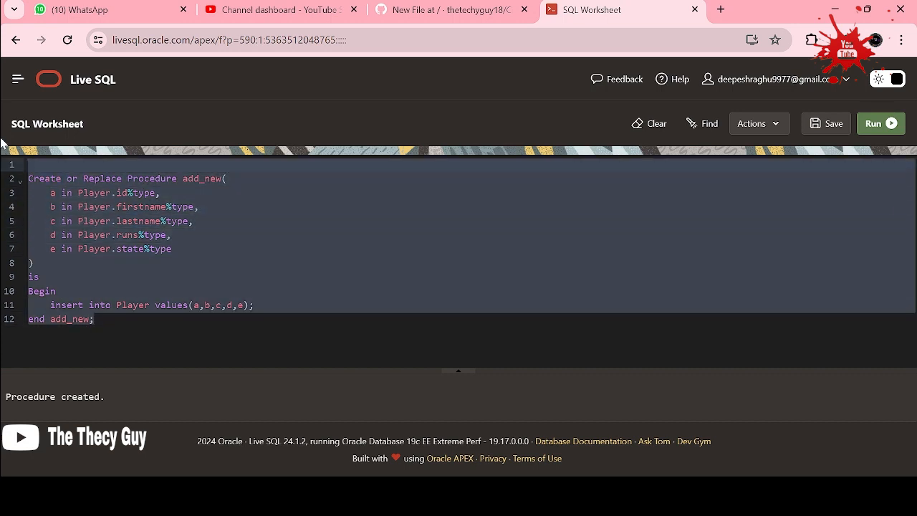
left_click(655, 123)
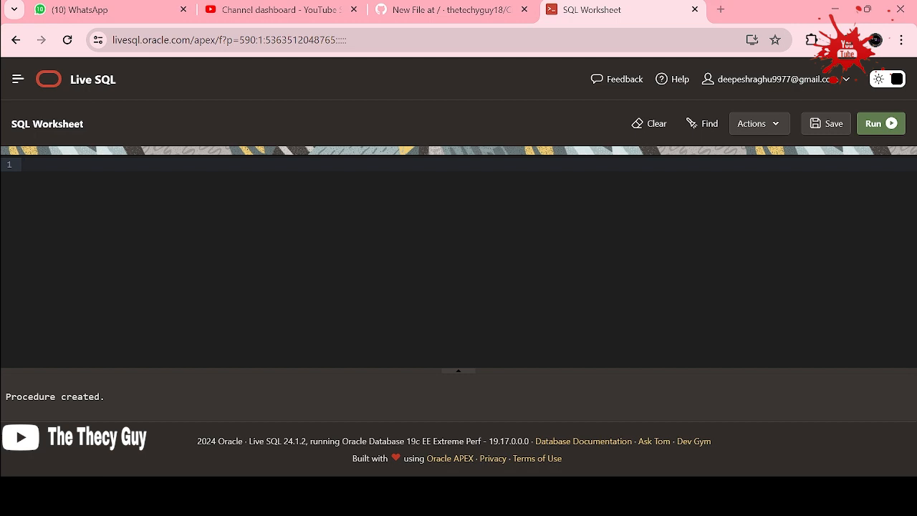
type("be")
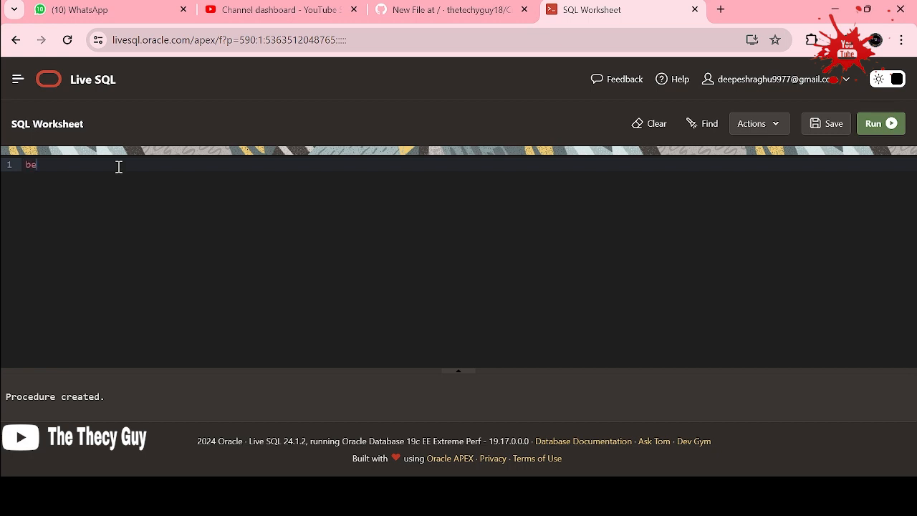
- Write a begin…end; block around an add_new() call
type("gin")
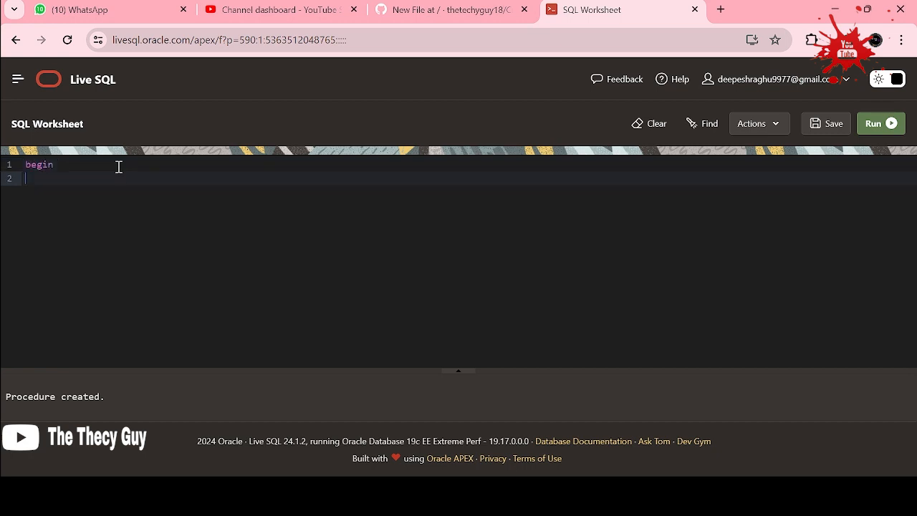
type("end;")
type("add")
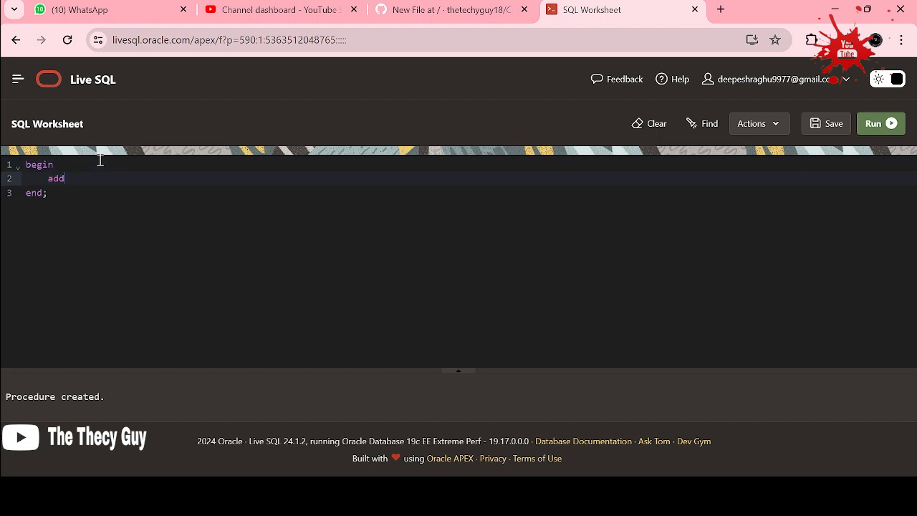
type("_n")
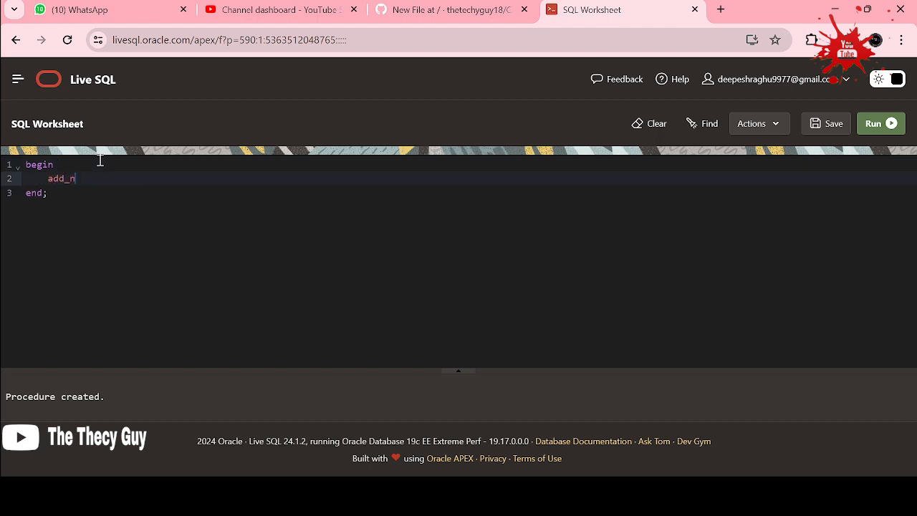
type("ew()")
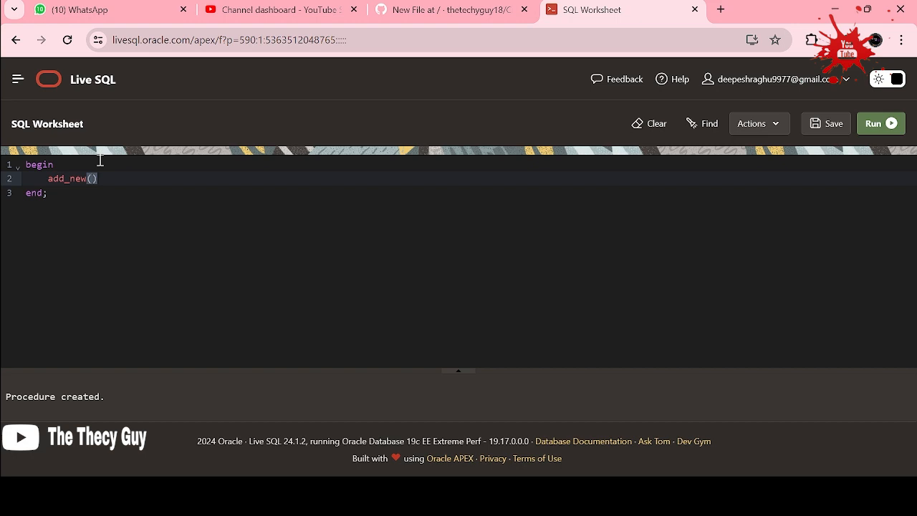
- Give the call the arguments 18, 'virat', 'kohli', 12000 and 'Delhi'
type("18,")
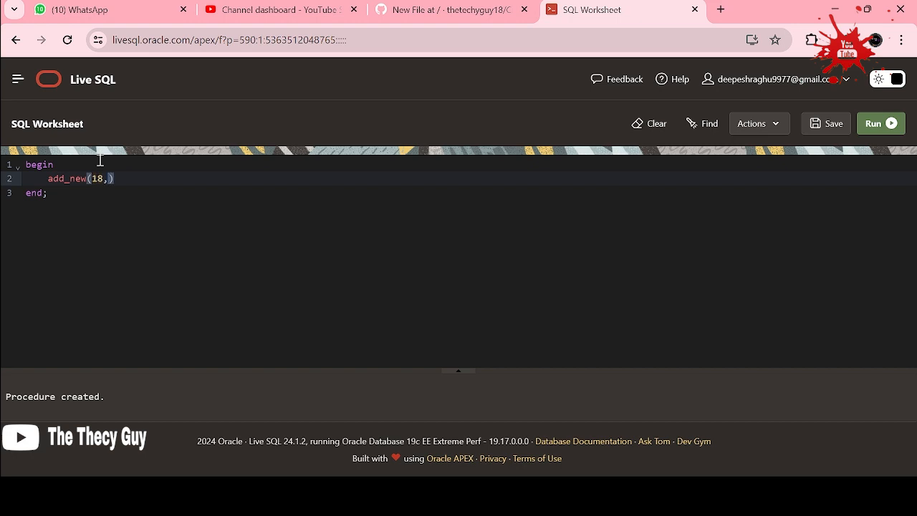
type("'virat'")
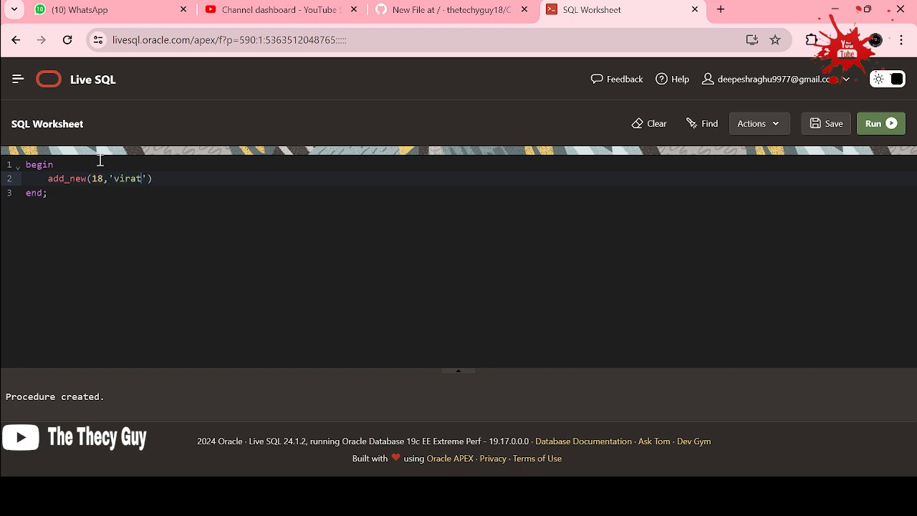
type(",'k'")
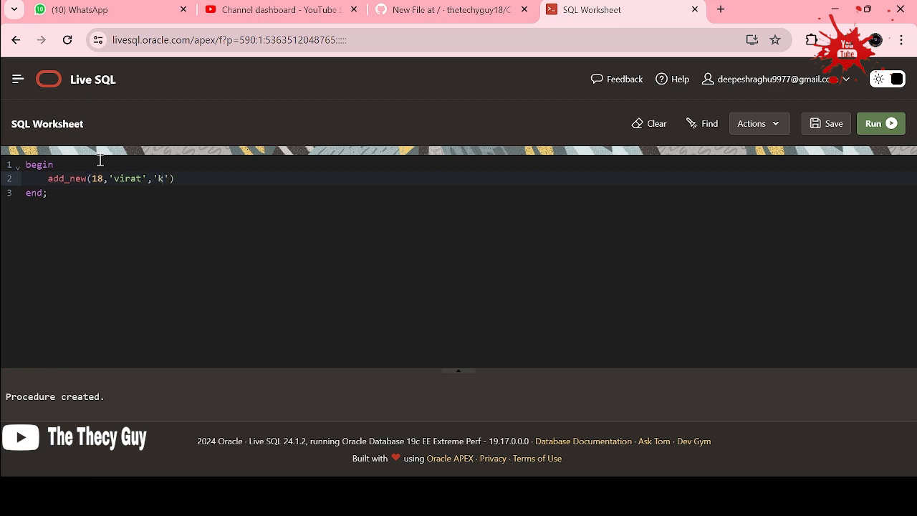
type("ohli")
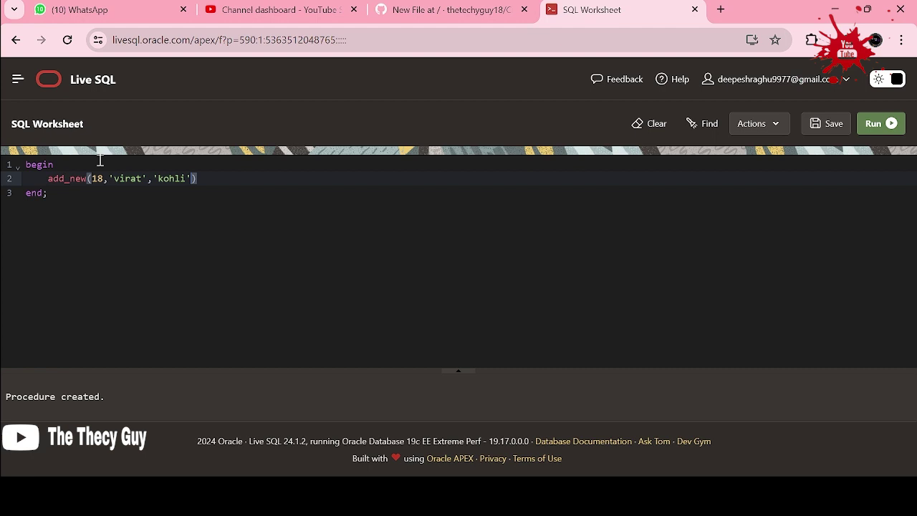
type(",'")
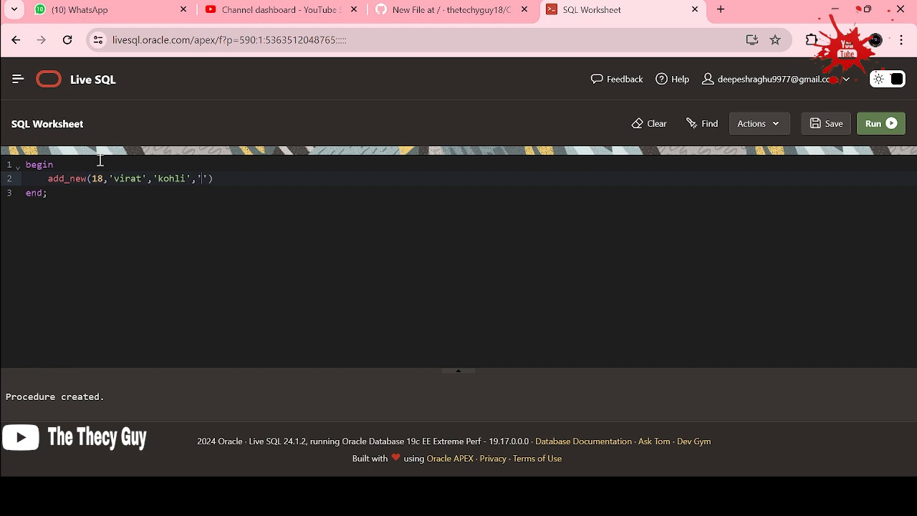
type("12")
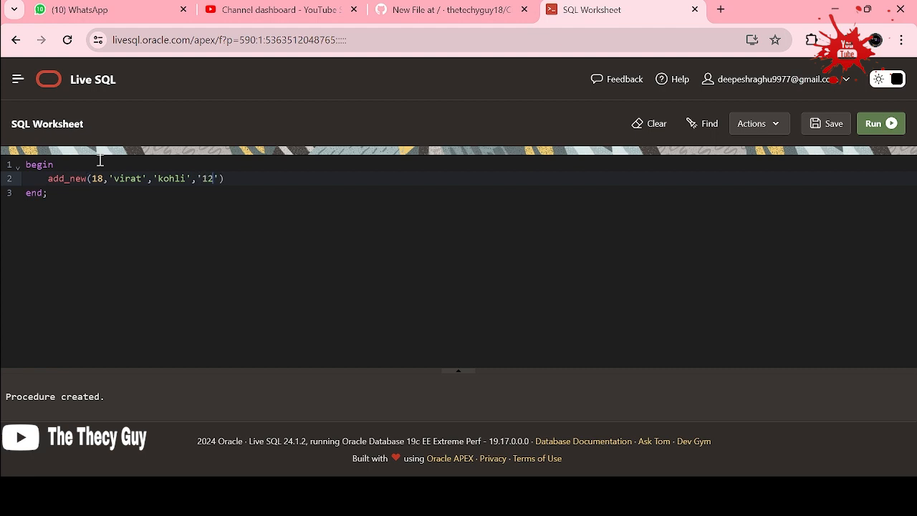
type("00")
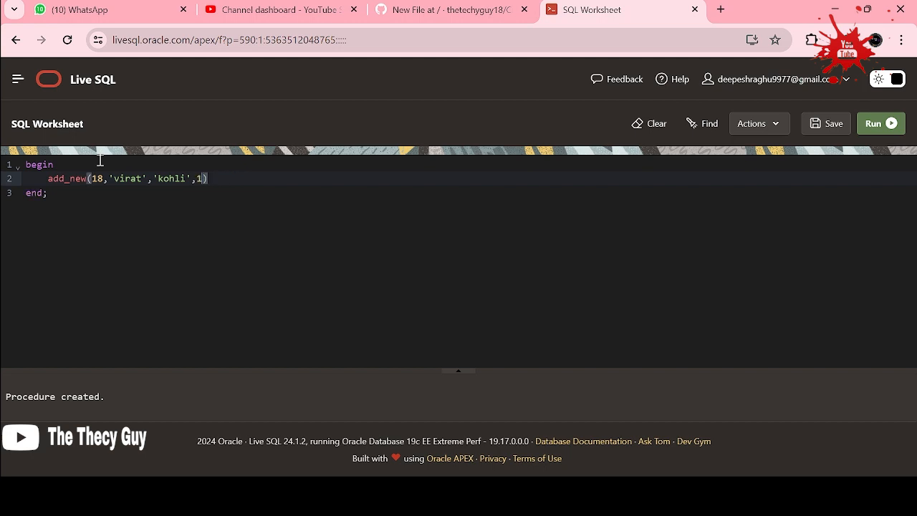
type("2000,''")
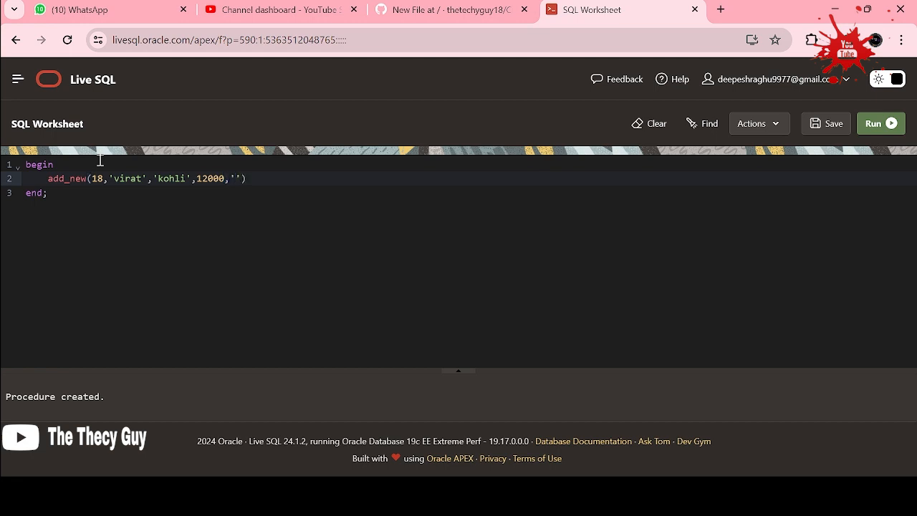
type("De")
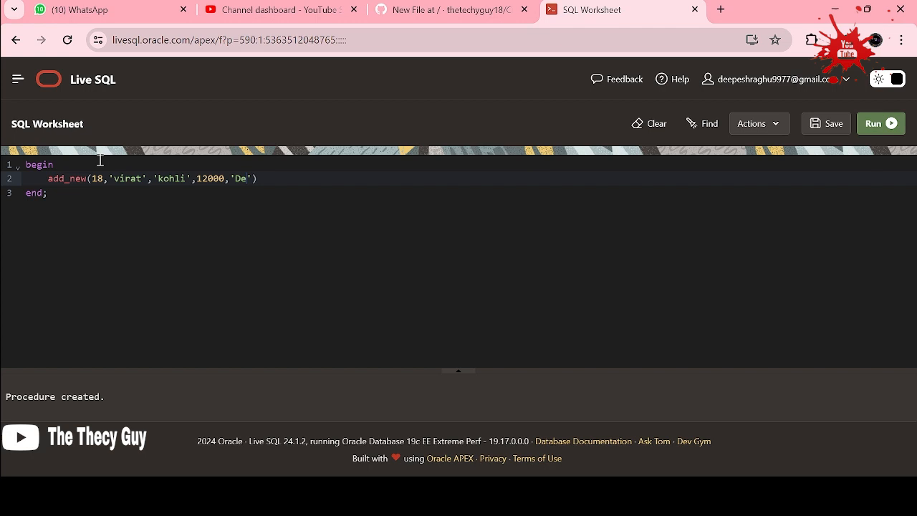
type("lho")
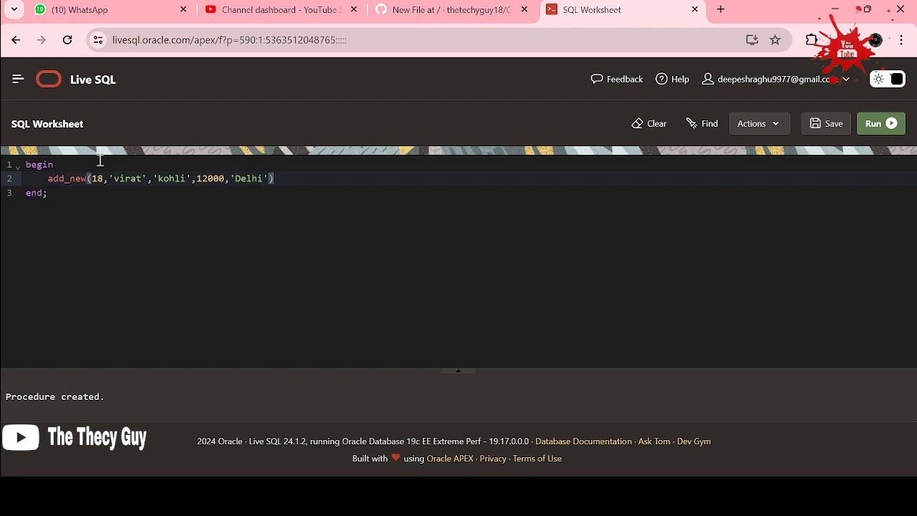
type(";")
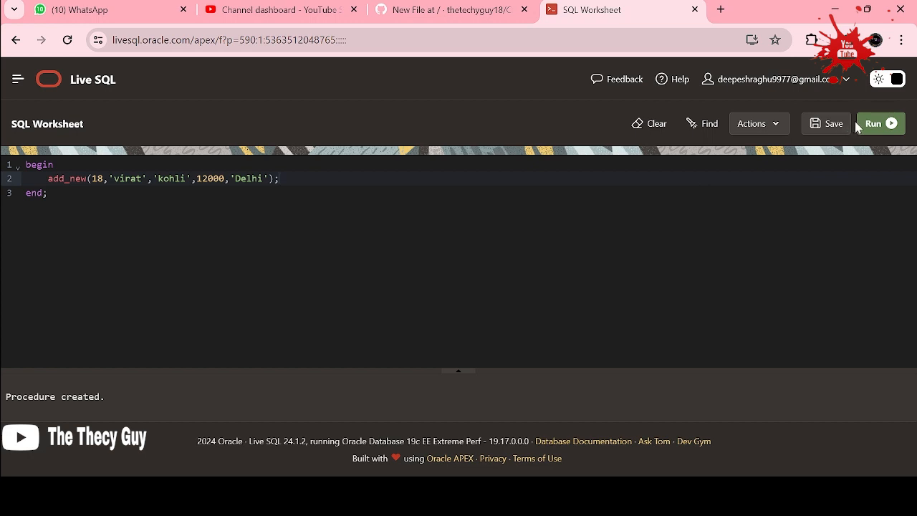
- Run the block to insert the Virat Kohli row ('Statement processed.') and clear the worksheet
left_click(880, 123)
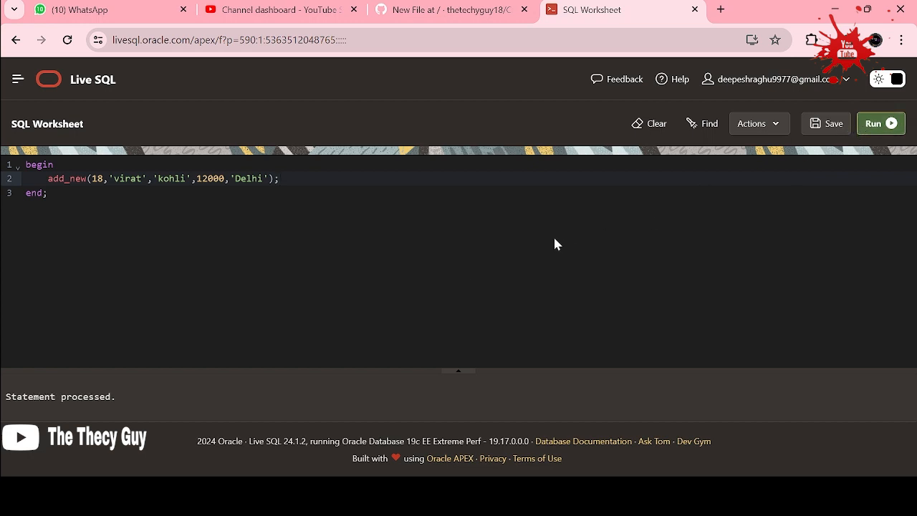
mouse_move(119, 209)
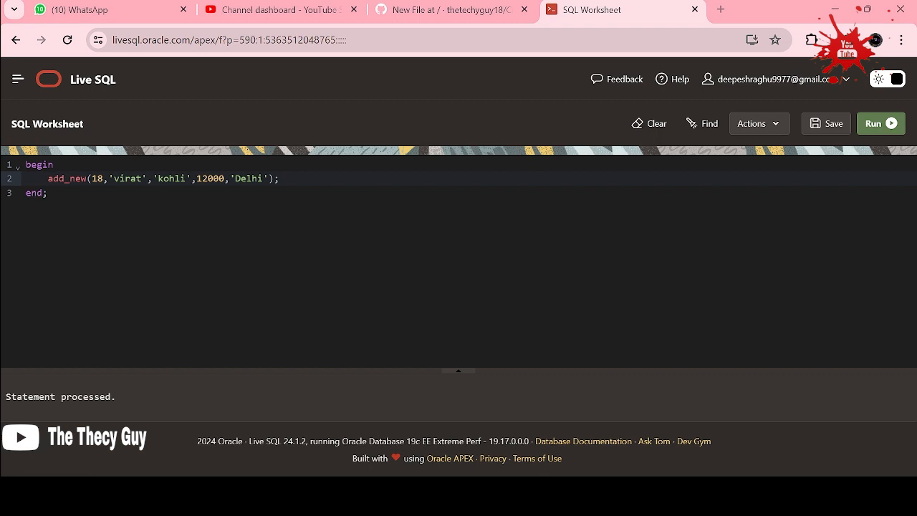
double_click(86, 396)
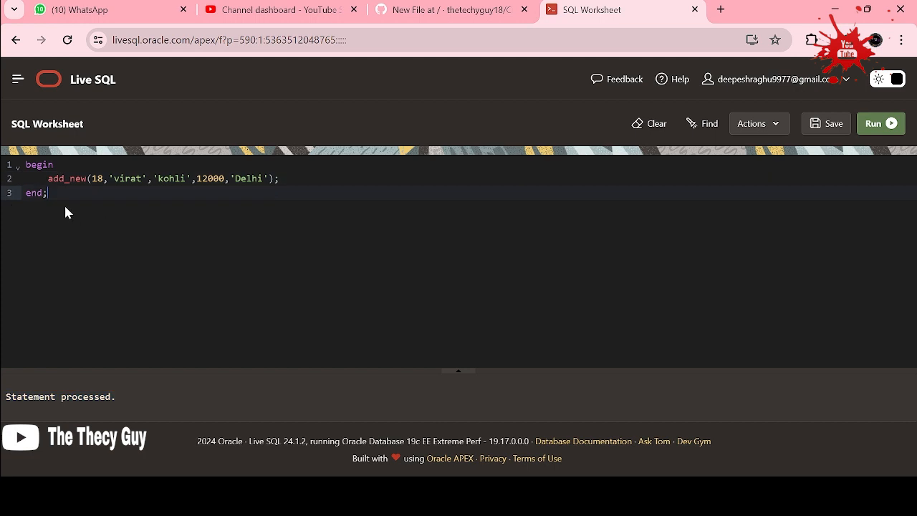
left_click(656, 123)
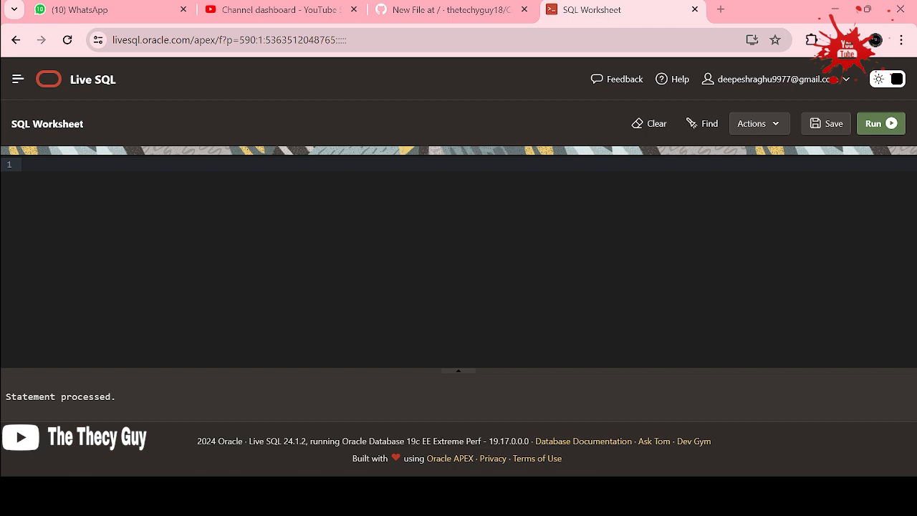
mouse_move(387, 189)
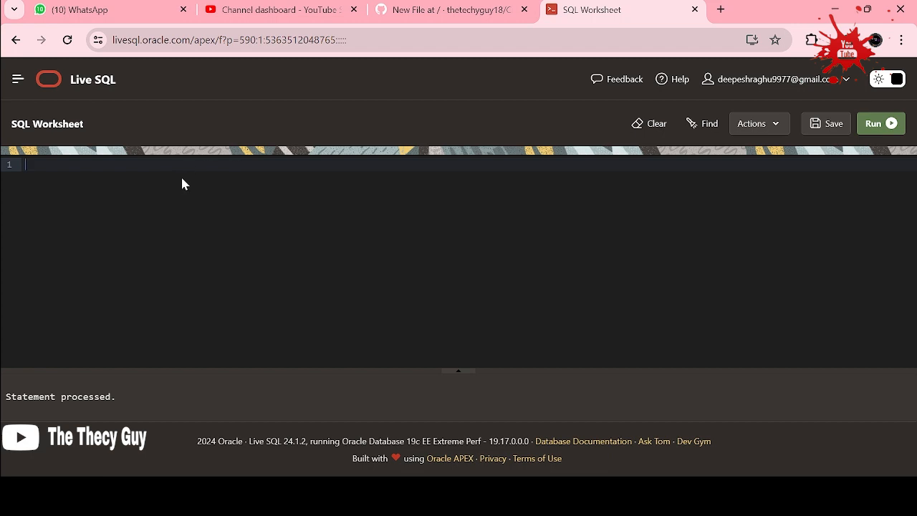
- Run select * from Player; to return the Rohit Sharma and virat kohli rows
type("select")
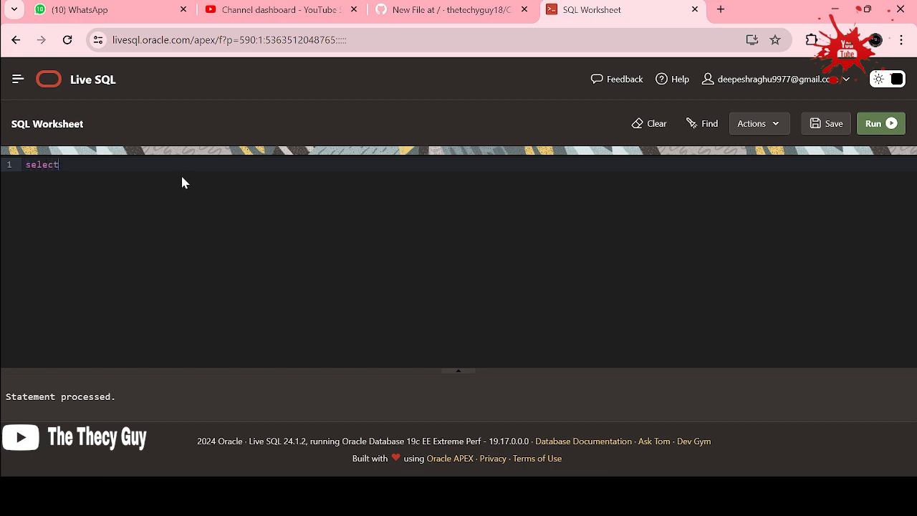
type("* from")
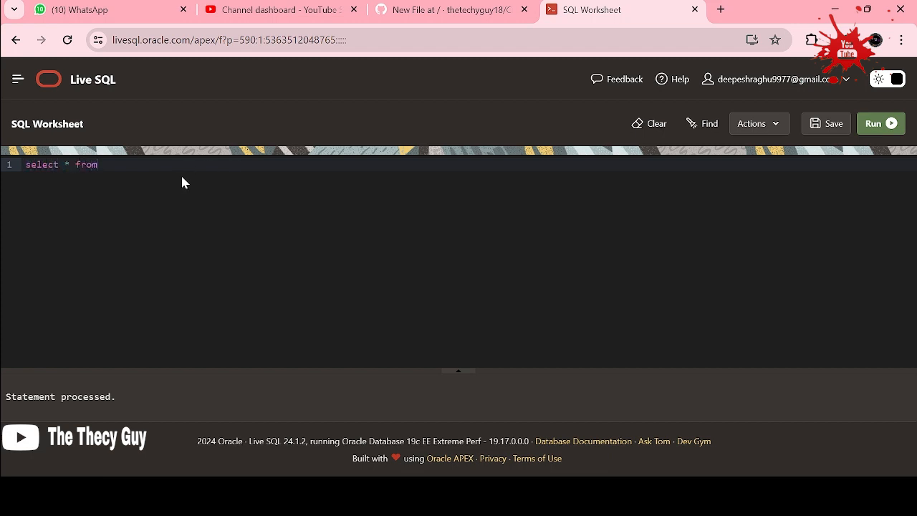
type("Player")
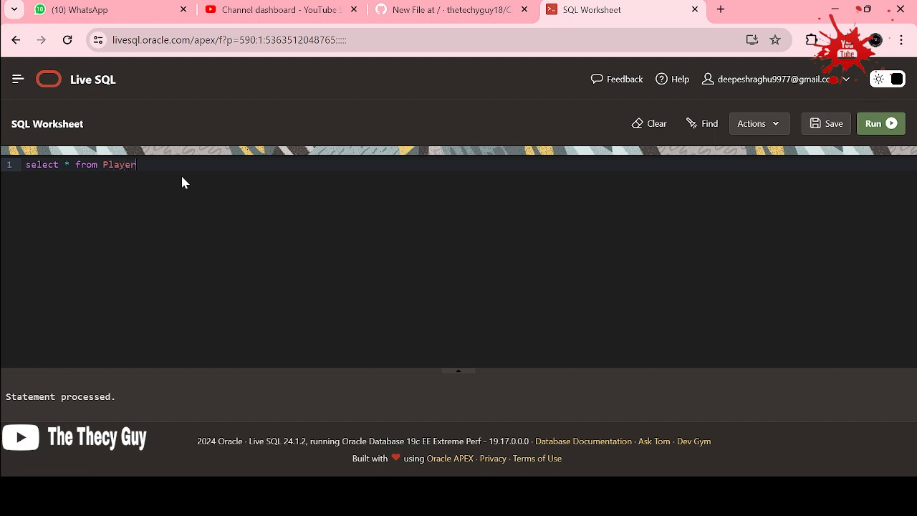
type(";")
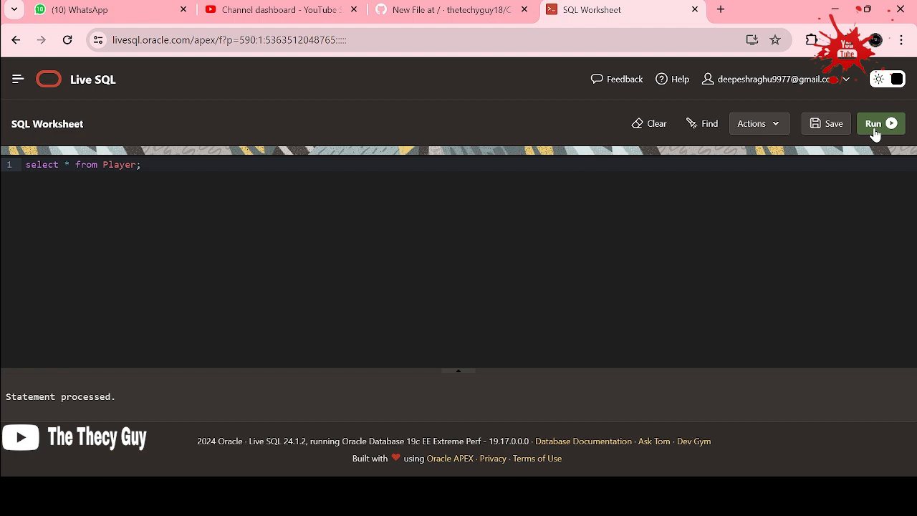
left_click(880, 123)
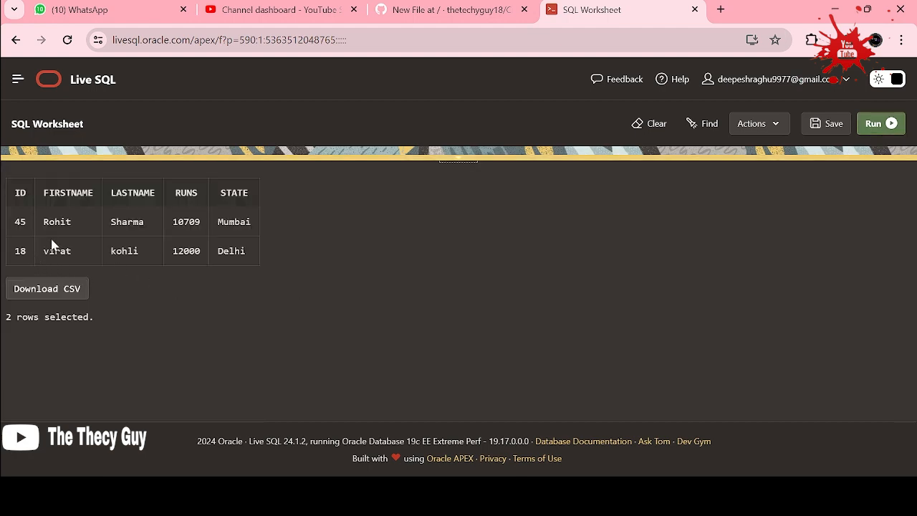
mouse_move(198, 264)
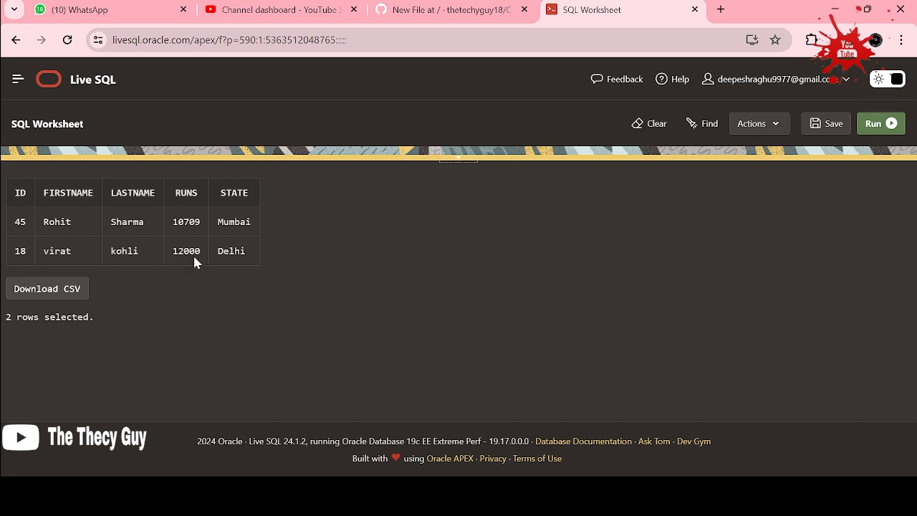
mouse_move(451, 170)
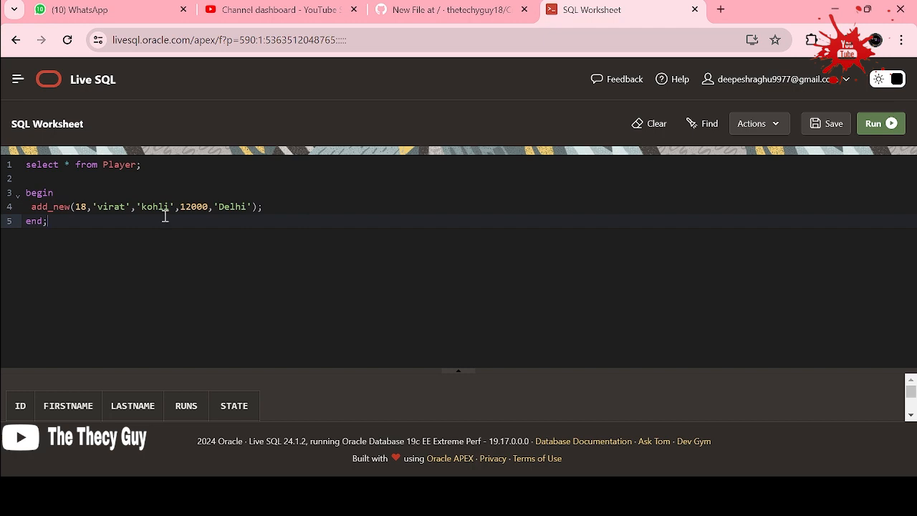
- Write the Rohit Sharma insert into players statement, cut that line out, and move to the GitHub file
type("insert into players(id,lastname,firstname,runs,state) values (45,'Sharma','Rohit',10709)")
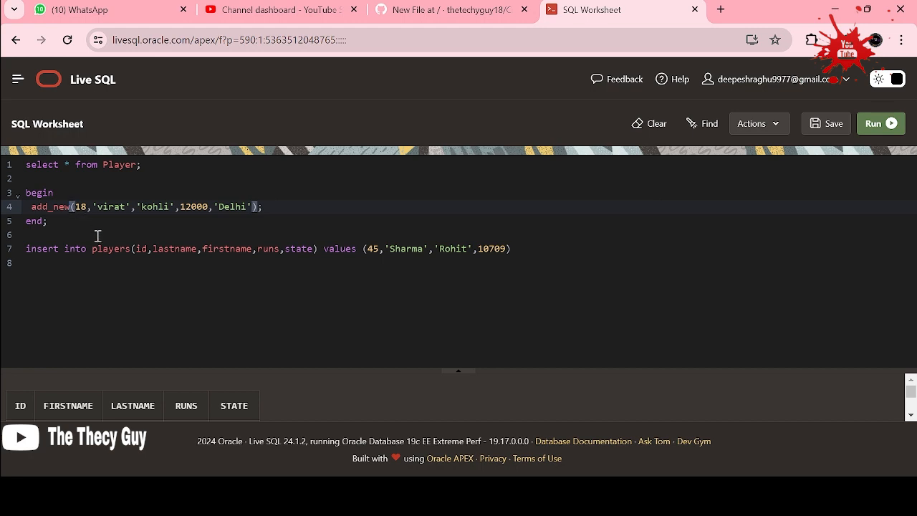
mouse_move(83, 218)
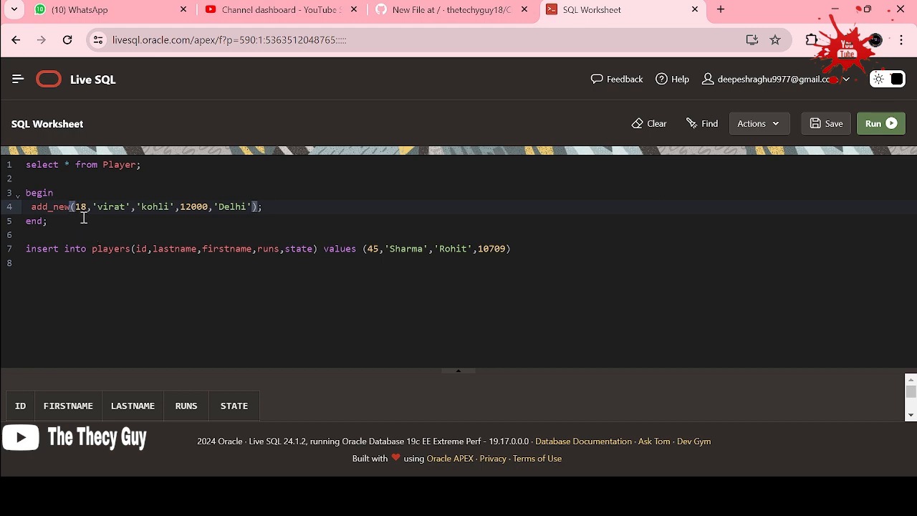
mouse_move(278, 235)
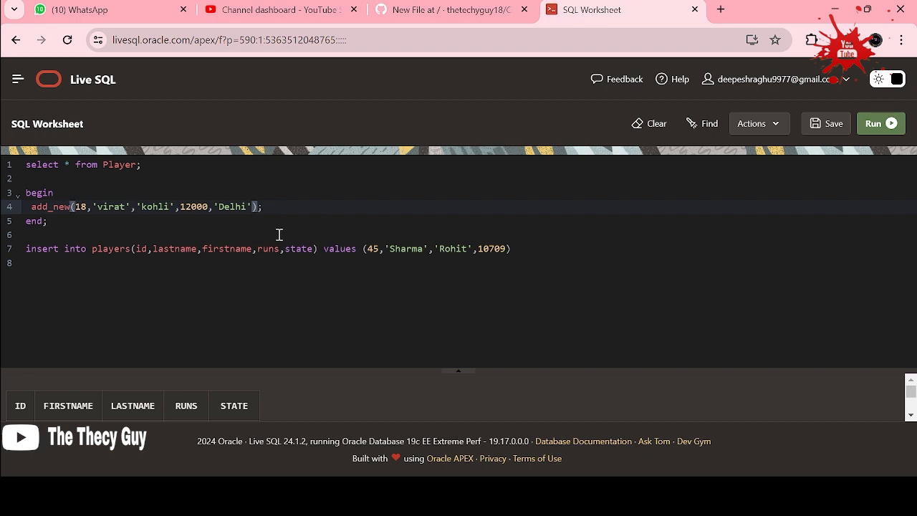
left_click(77, 235)
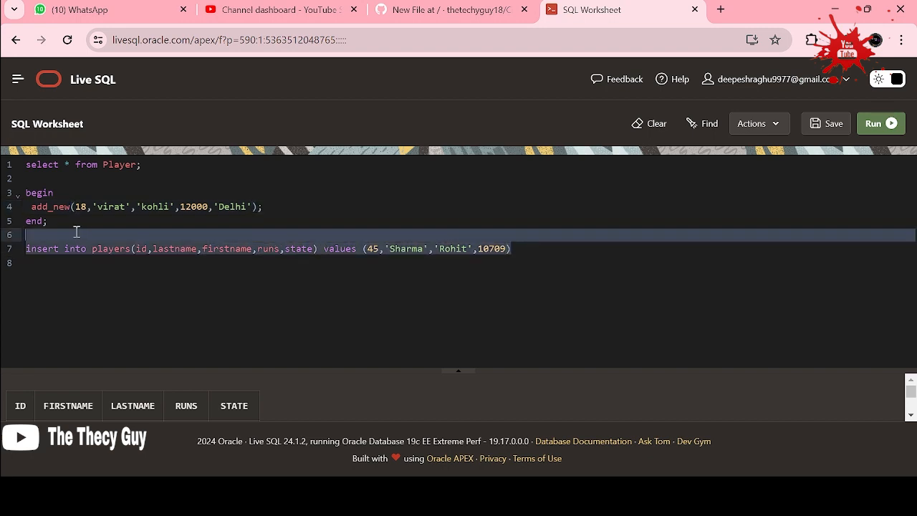
key("Delete")
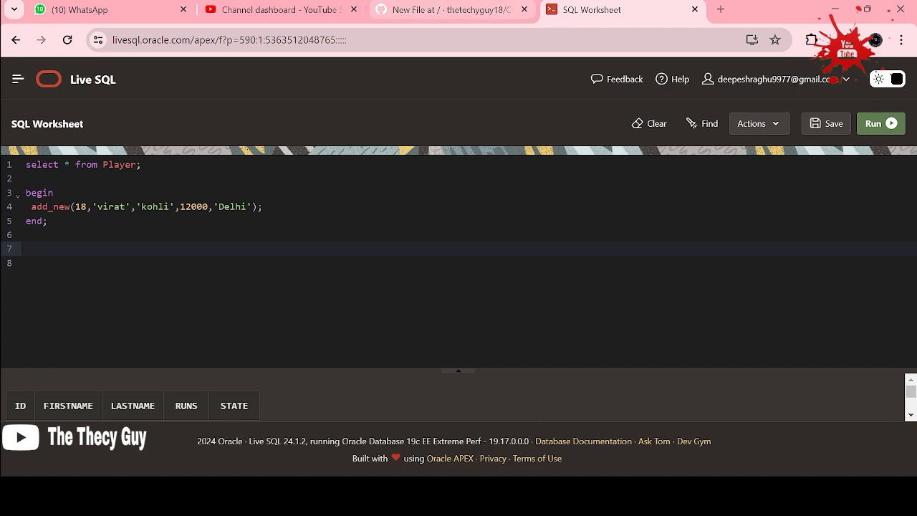
left_click(452, 9)
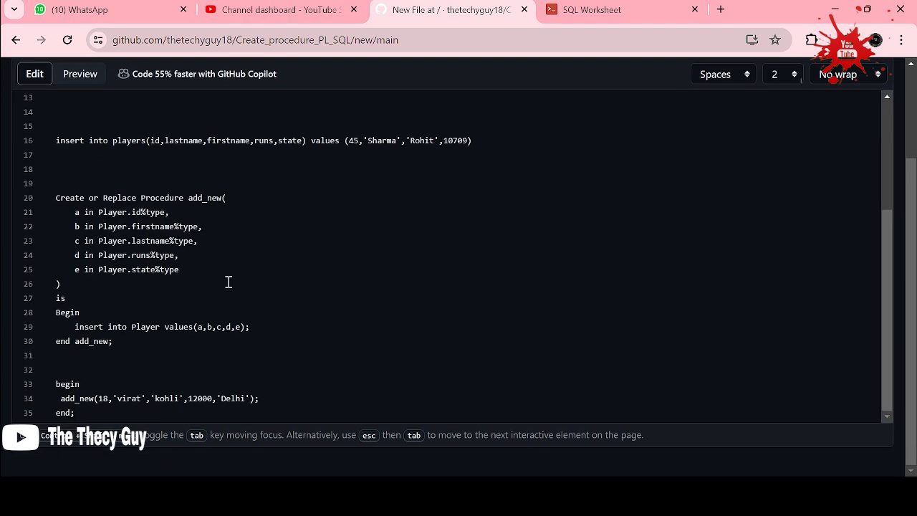
- Append select * from Player; to the end of the GitHub file, then return to the YouTube Studio dashboard
scroll("up", 3)
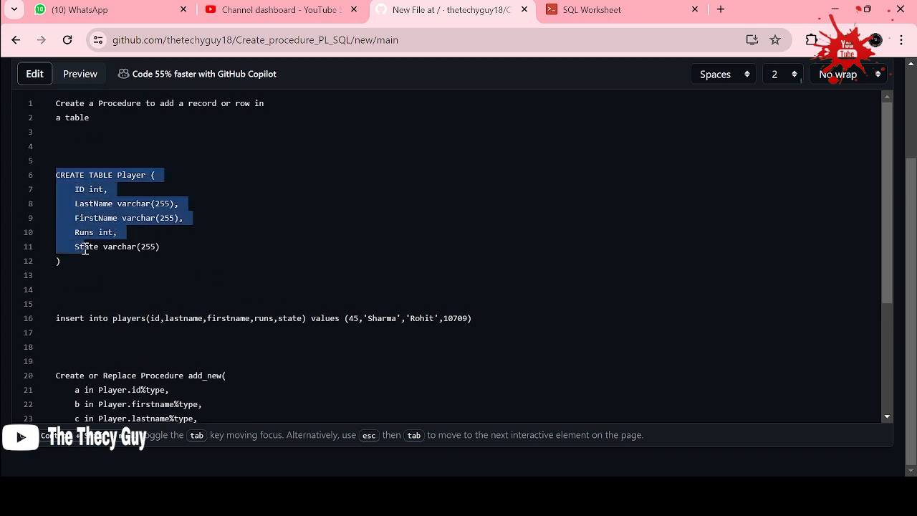
scroll("down", 3)
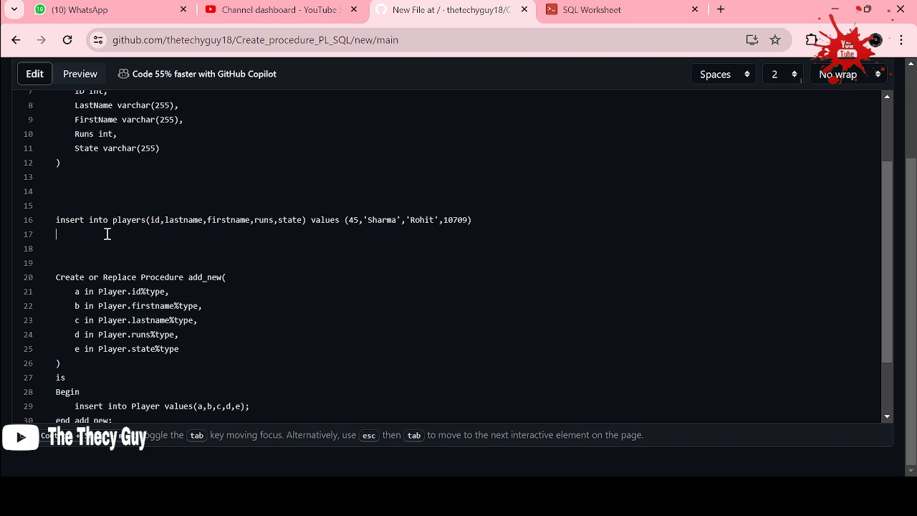
scroll("down", 3)
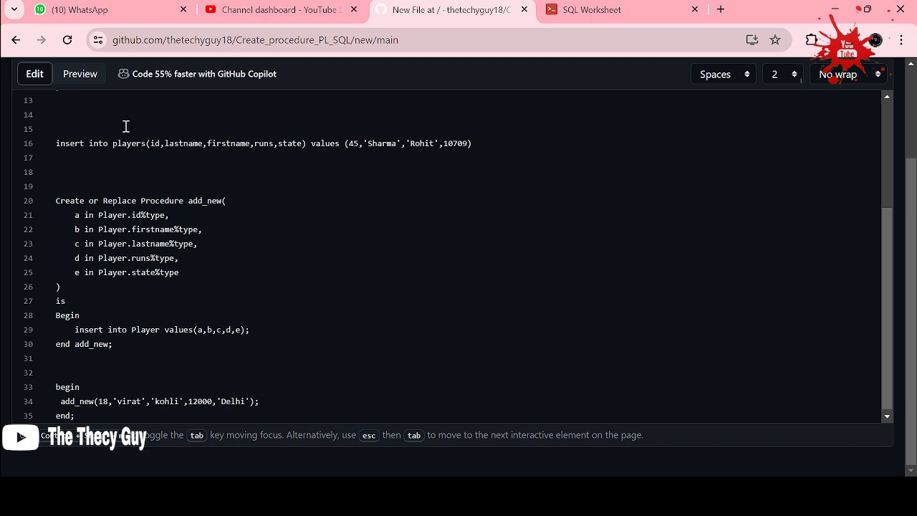
mouse_move(189, 255)
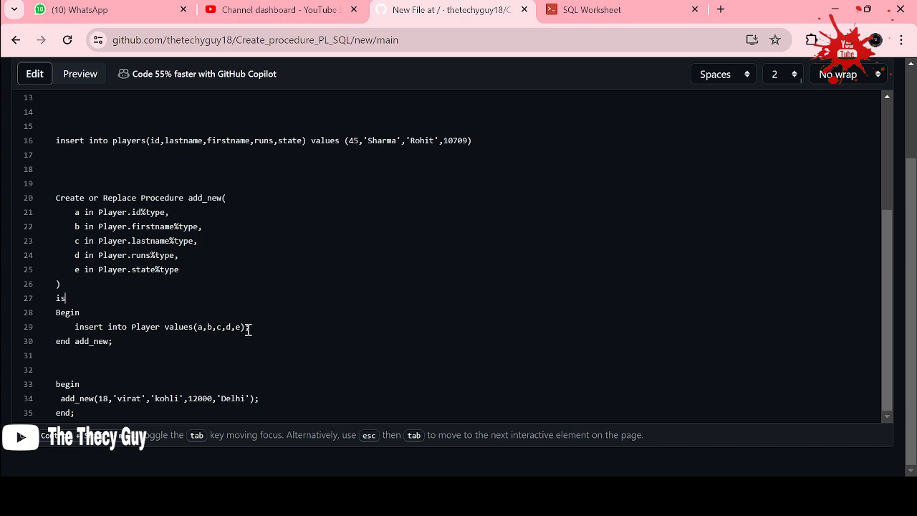
mouse_move(199, 396)
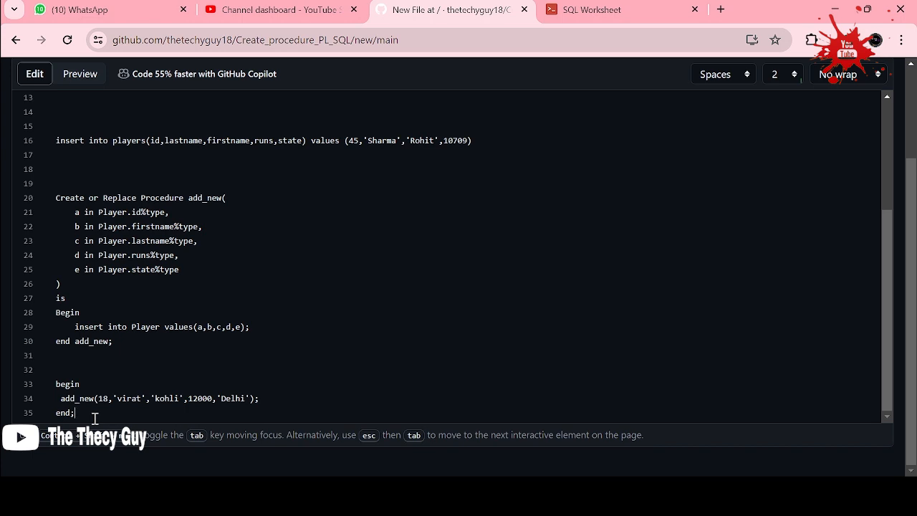
type("se.")
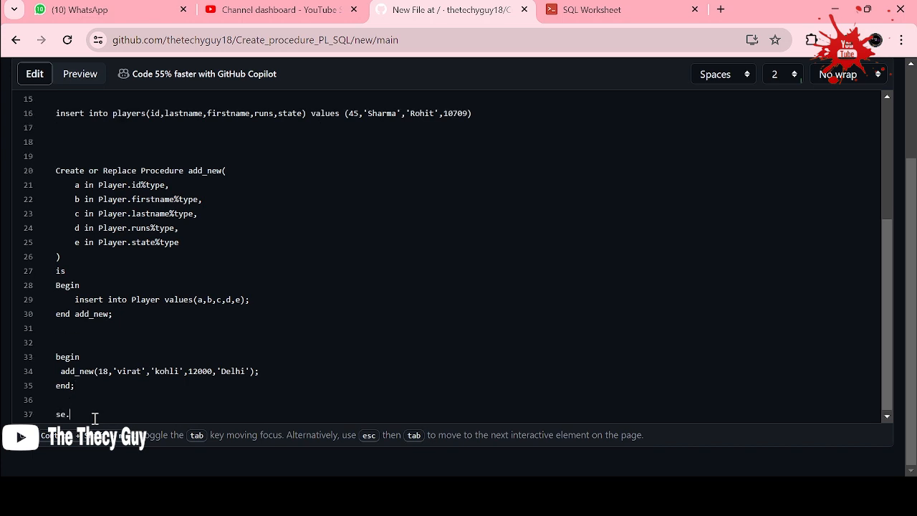
type("select *")
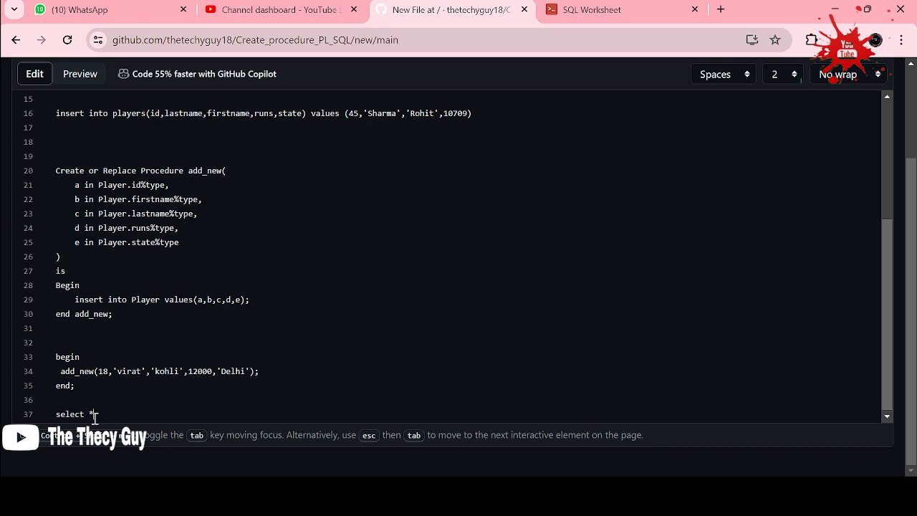
type("from Player")
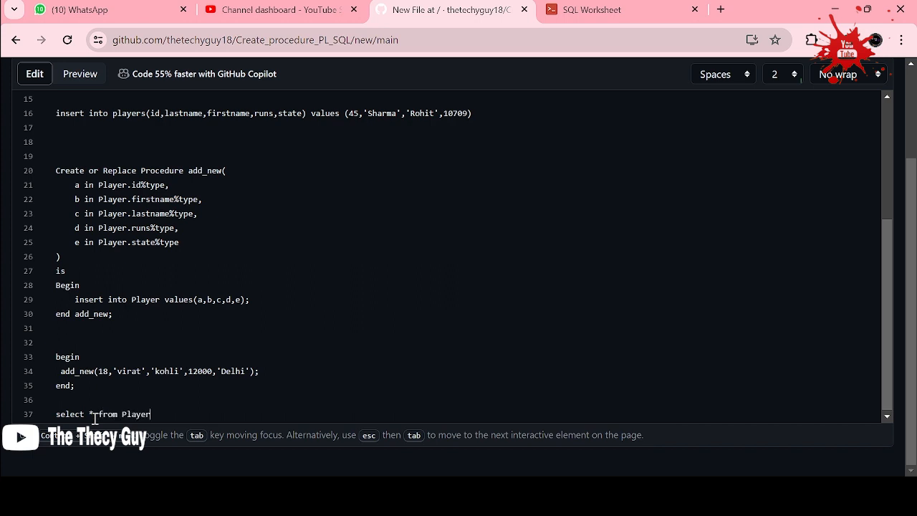
type(";")
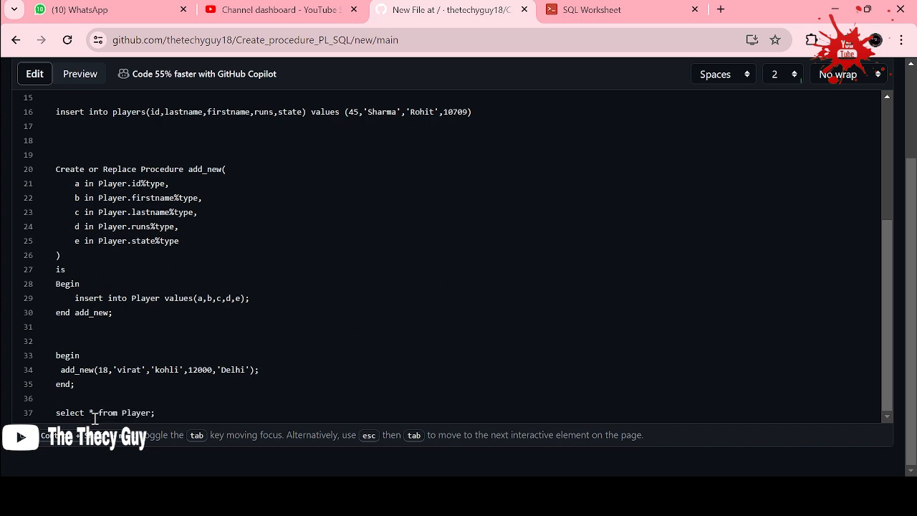
left_click(275, 9)
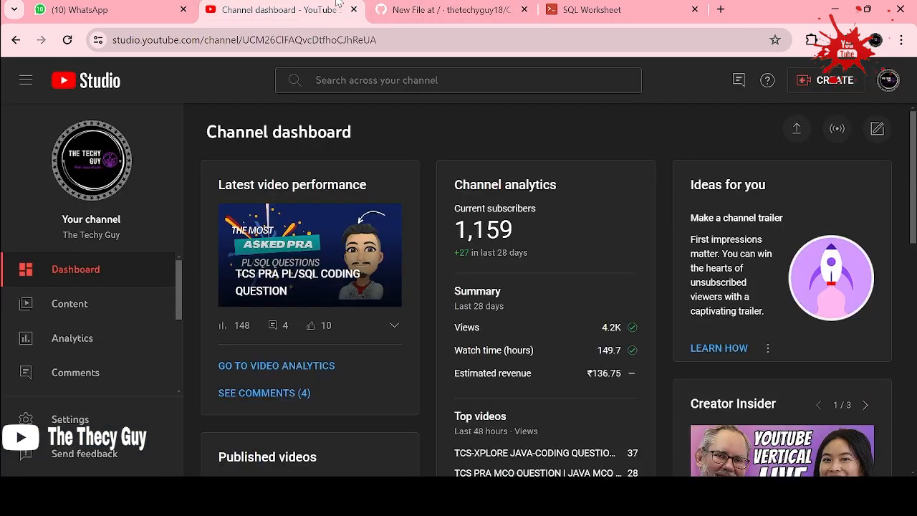
mouse_move(387, 221)
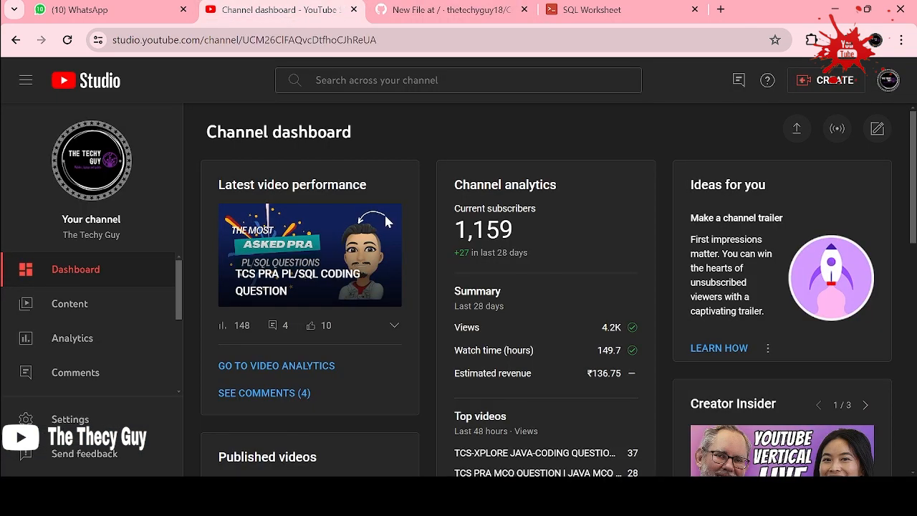